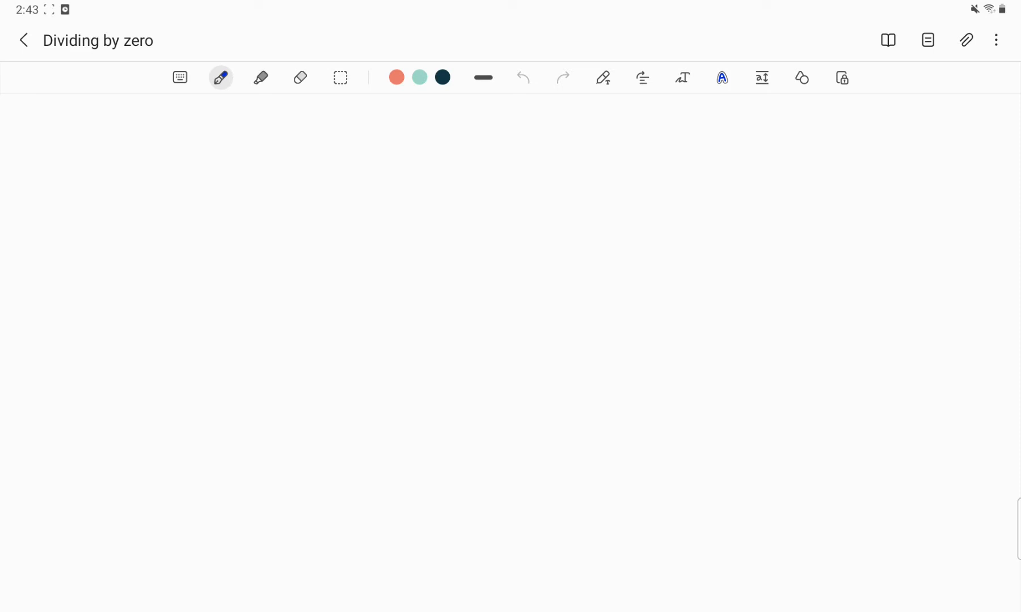
# - Handwrite a blue capital W at the top left of the page
pyautogui.moveTo(64, 140); pyautogui.dragTo(85, 124)
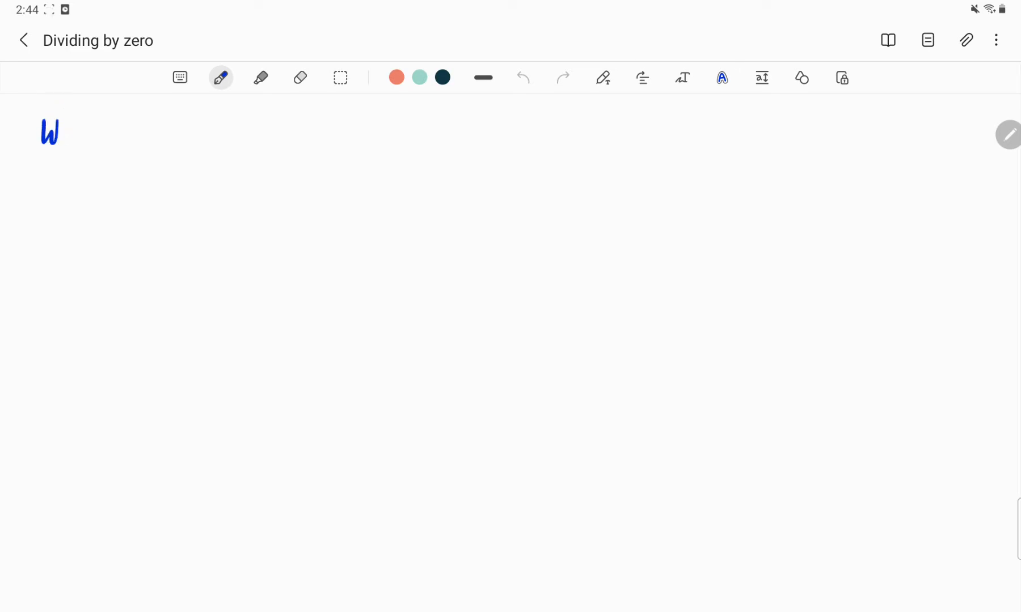
# - Complete the heading 'We can't divide by zero:' in blue ink
pyautogui.moveTo(65, 131); pyautogui.dragTo(78, 143)
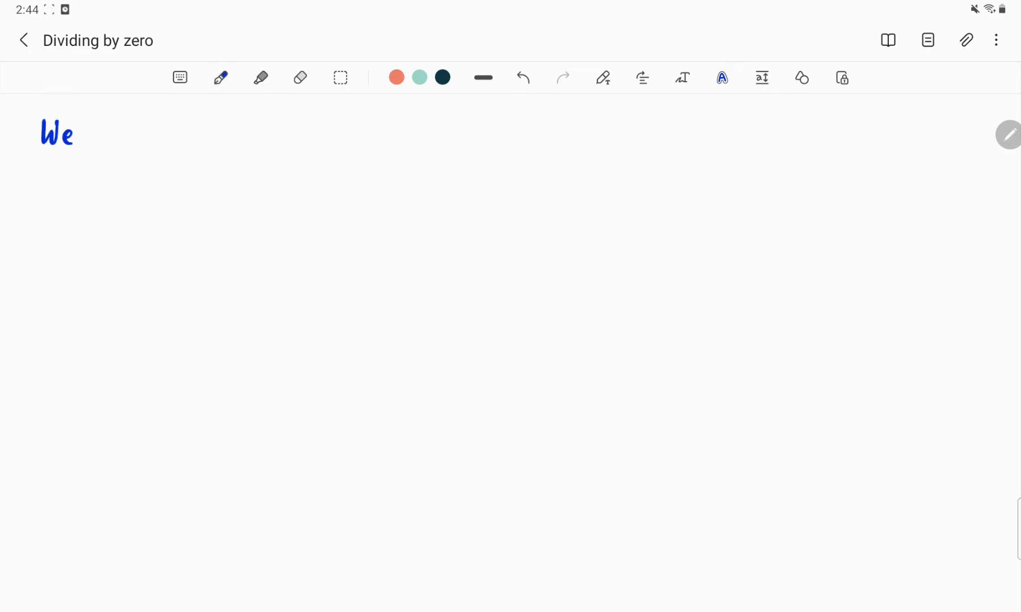
pyautogui.click(221, 77)
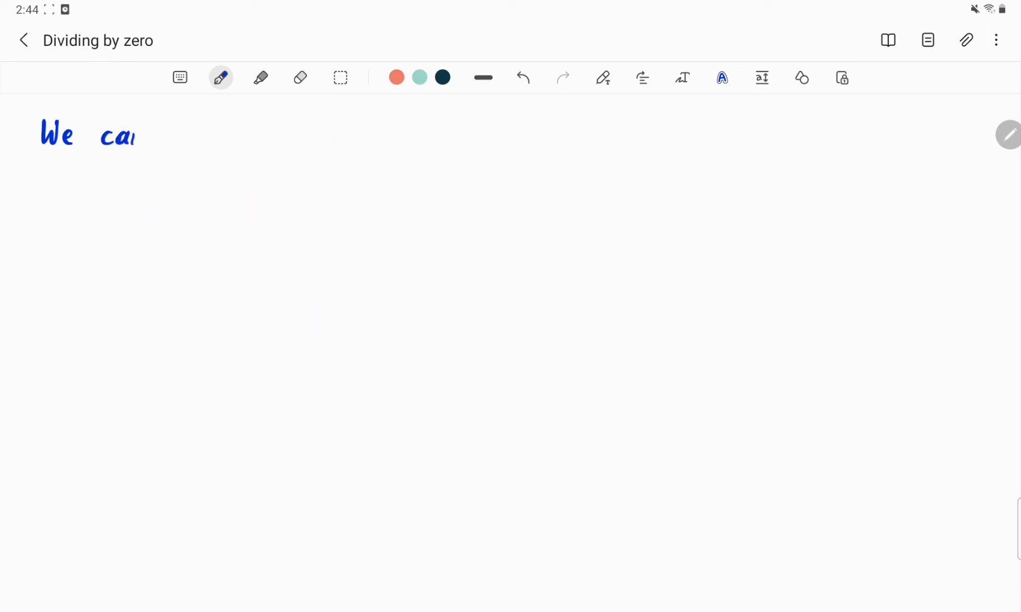
pyautogui.moveTo(137, 135); pyautogui.dragTo(228, 135)
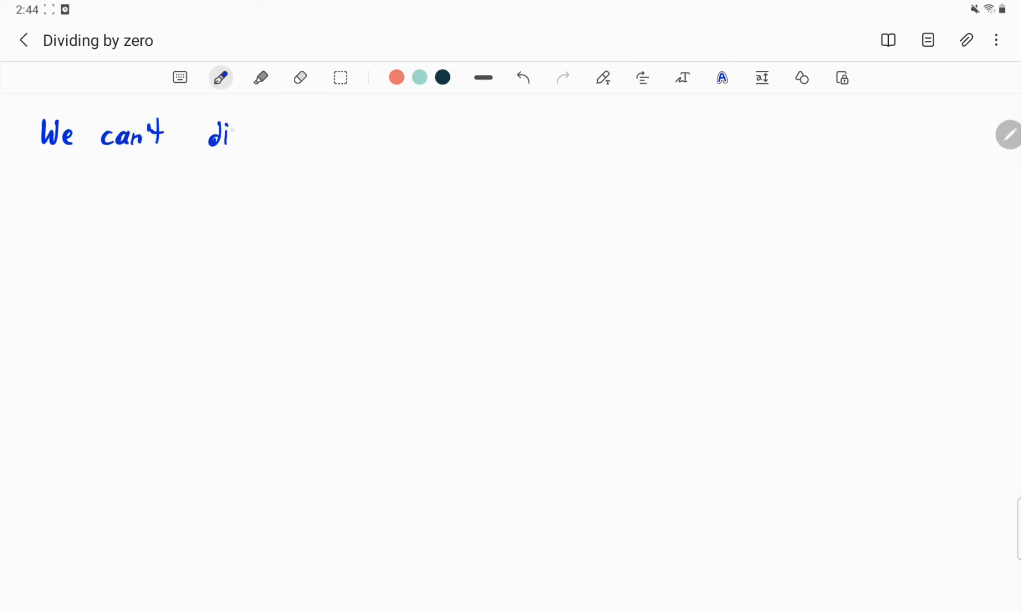
pyautogui.moveTo(228, 134); pyautogui.dragTo(319, 138)
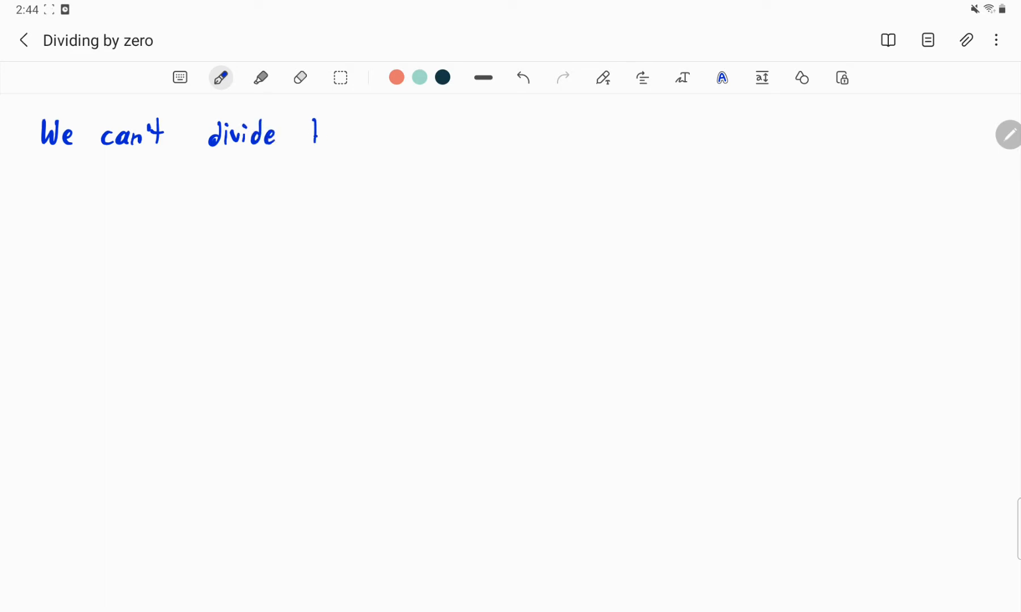
pyautogui.moveTo(309, 131); pyautogui.dragTo(390, 139)
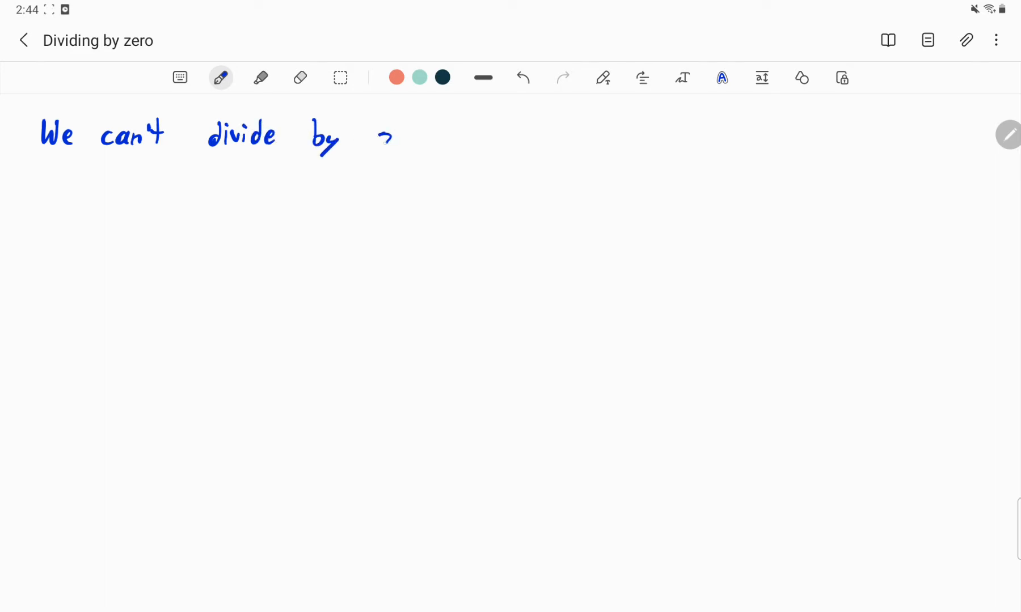
pyautogui.moveTo(377, 137); pyautogui.dragTo(445, 137)
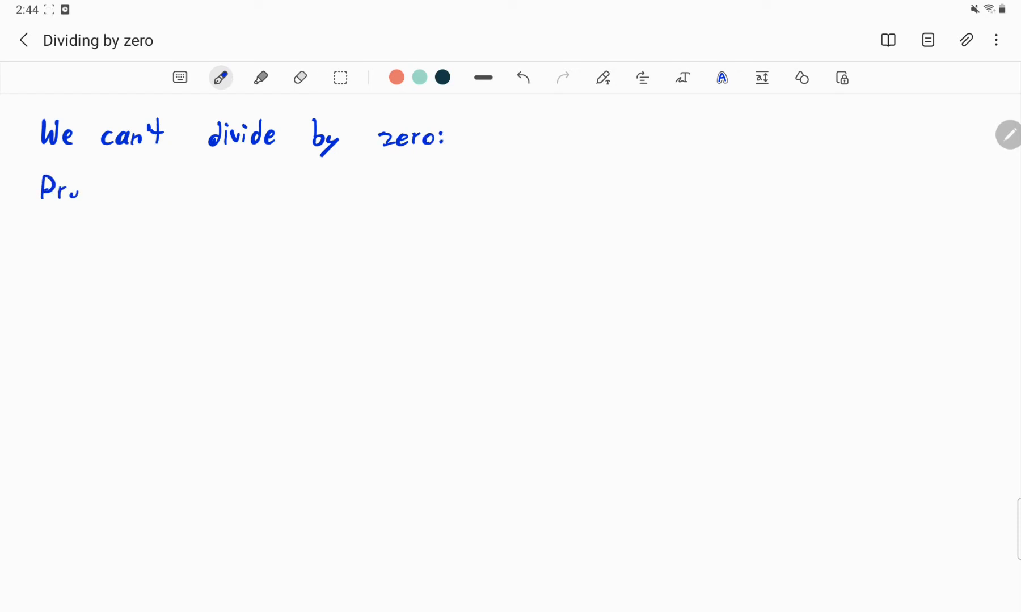
# - Write an underlined 'Proof:' followed by '(Contradiction)' on the second line
pyautogui.moveTo(72, 188); pyautogui.dragTo(114, 202)
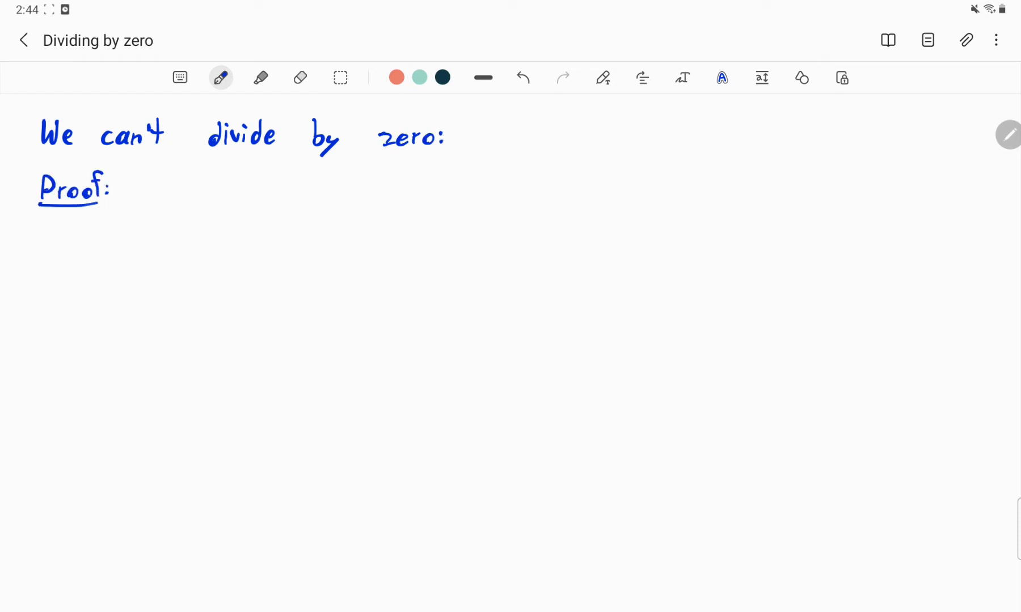
pyautogui.moveTo(142, 175); pyautogui.dragTo(137, 202)
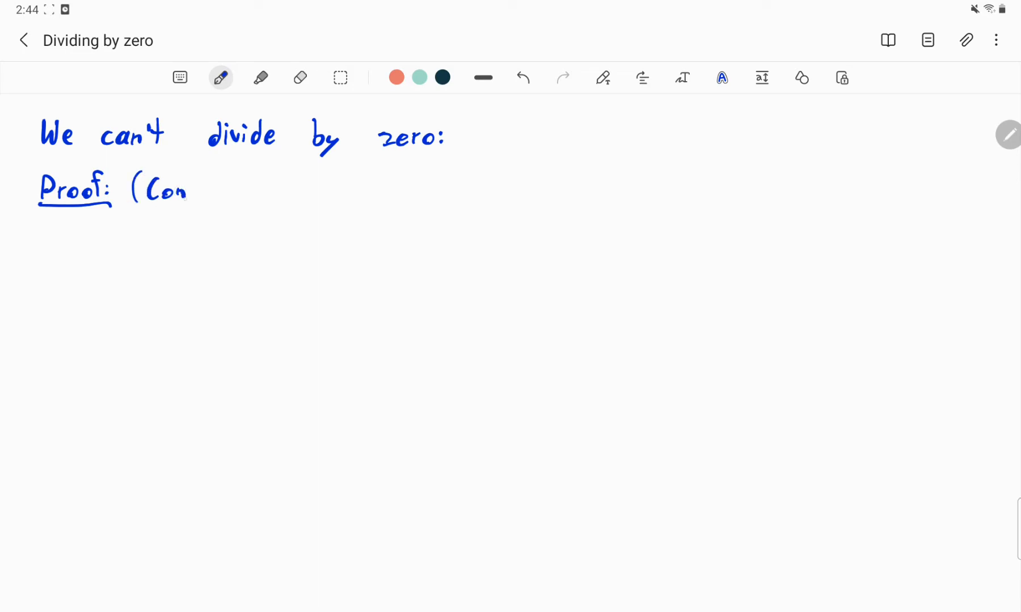
pyautogui.moveTo(188, 188); pyautogui.dragTo(248, 188)
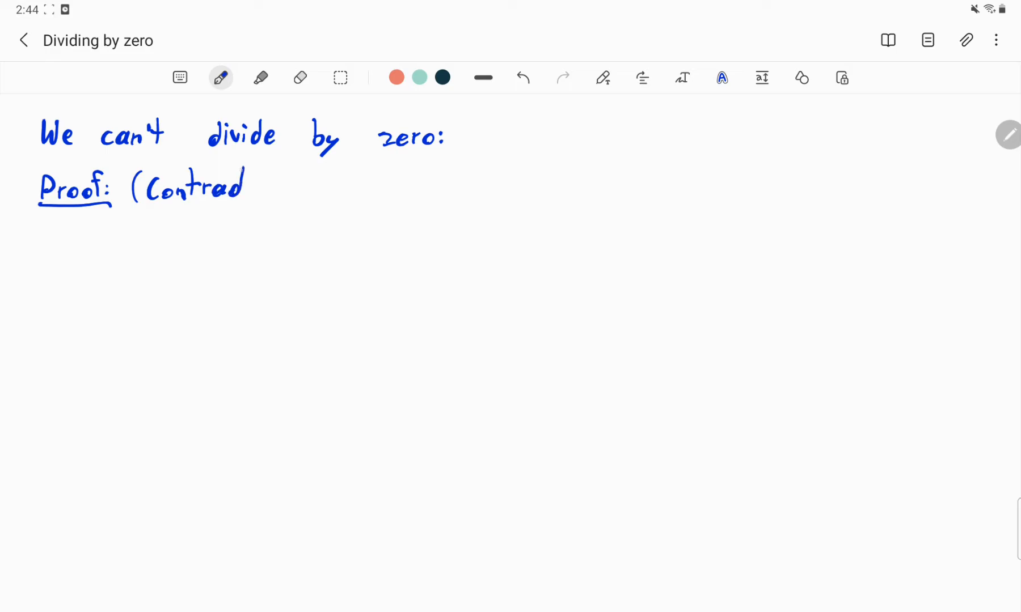
pyautogui.moveTo(247, 186); pyautogui.dragTo(296, 186)
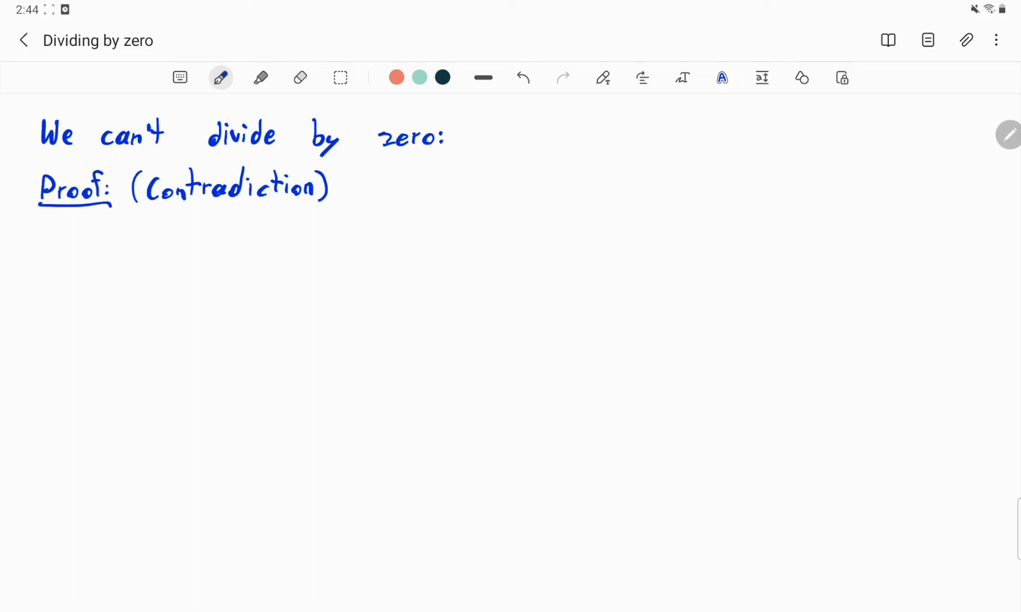
# - Write 'Suppose we can divide by zero.' and begin 'Let x =' below it
pyautogui.moveTo(42, 235); pyautogui.dragTo(78, 257)
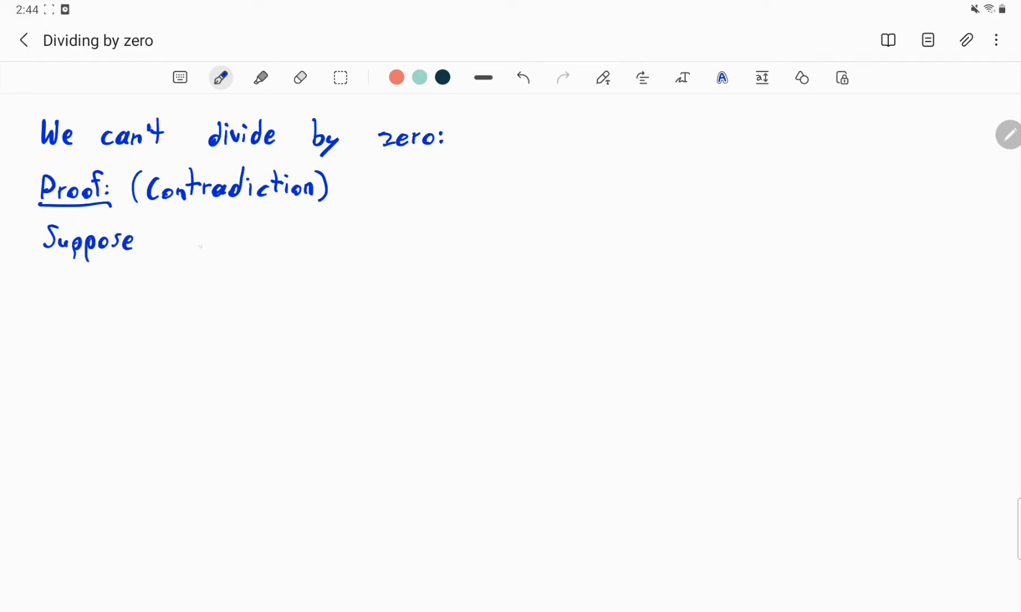
pyautogui.moveTo(166, 241); pyautogui.dragTo(206, 244)
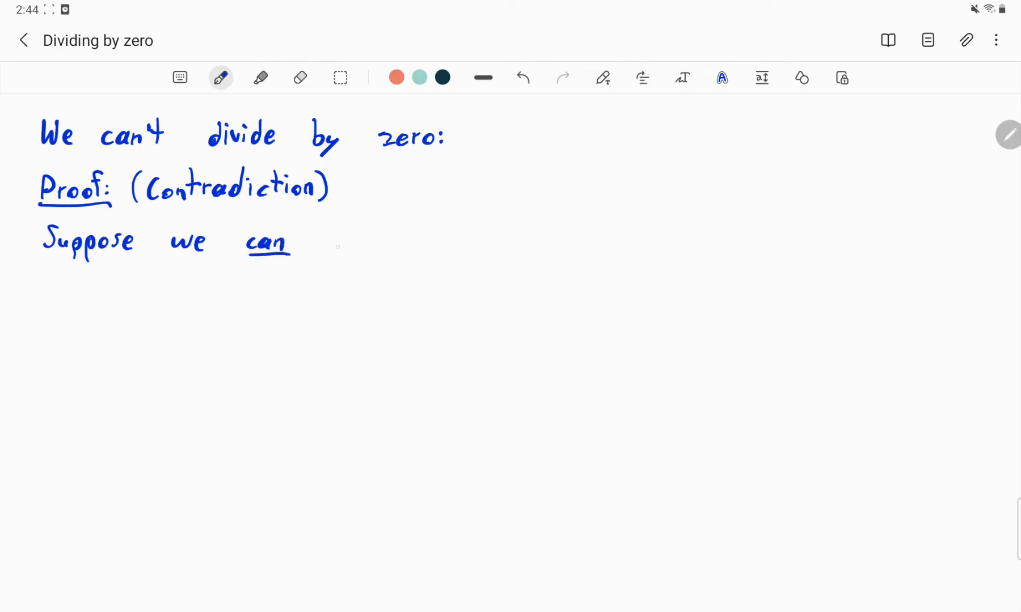
pyautogui.moveTo(326, 240); pyautogui.dragTo(381, 244)
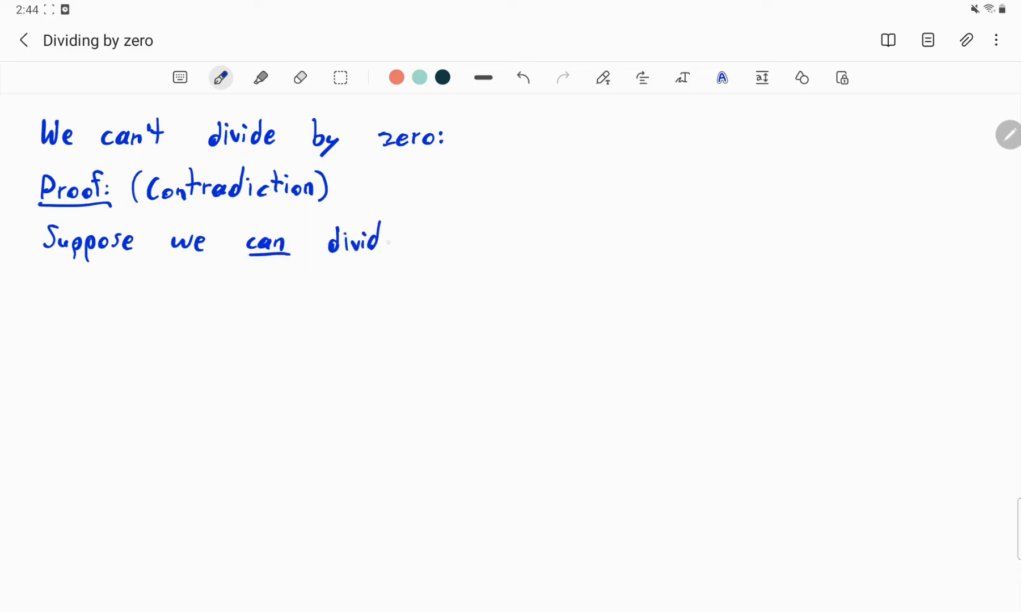
pyautogui.moveTo(378, 241); pyautogui.dragTo(502, 247)
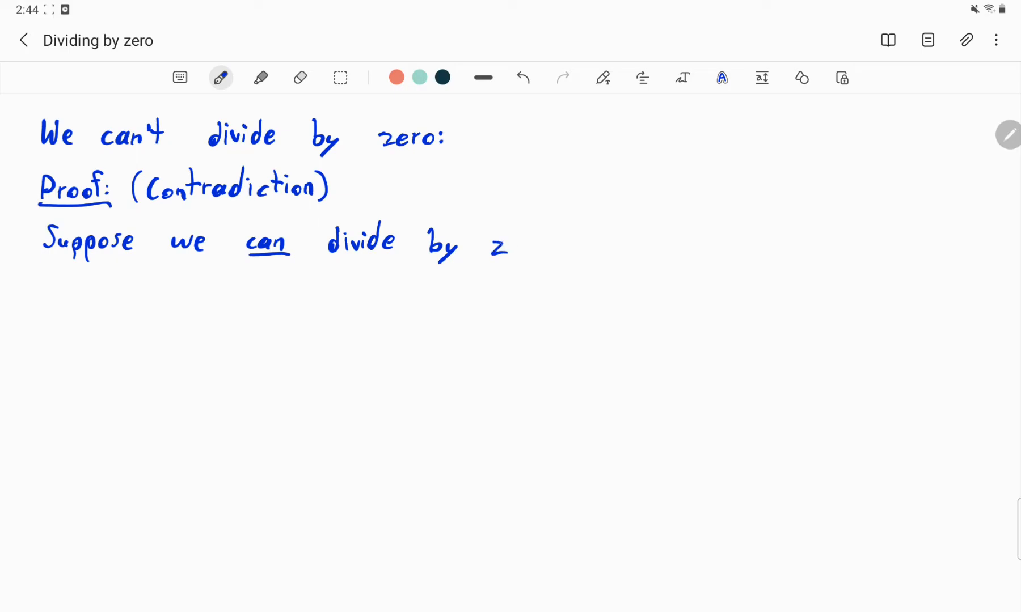
pyautogui.moveTo(495, 246); pyautogui.dragTo(554, 246)
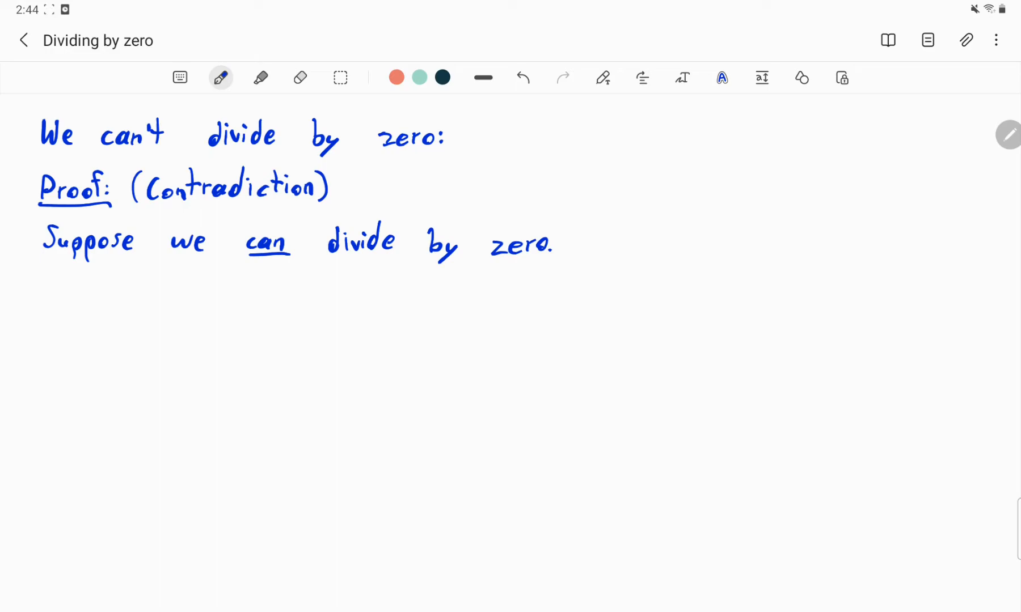
pyautogui.moveTo(45, 300); pyautogui.dragTo(85, 299)
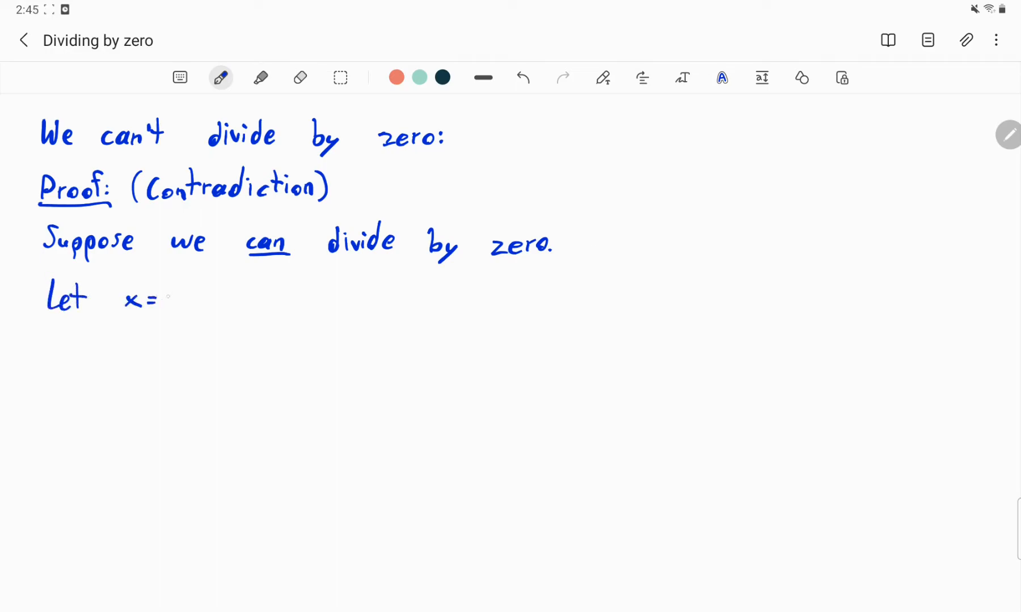
# - Write x=y therefore x·x = x·y, then the equivalence line x² = xy
pyautogui.moveTo(166, 300); pyautogui.dragTo(176, 312)
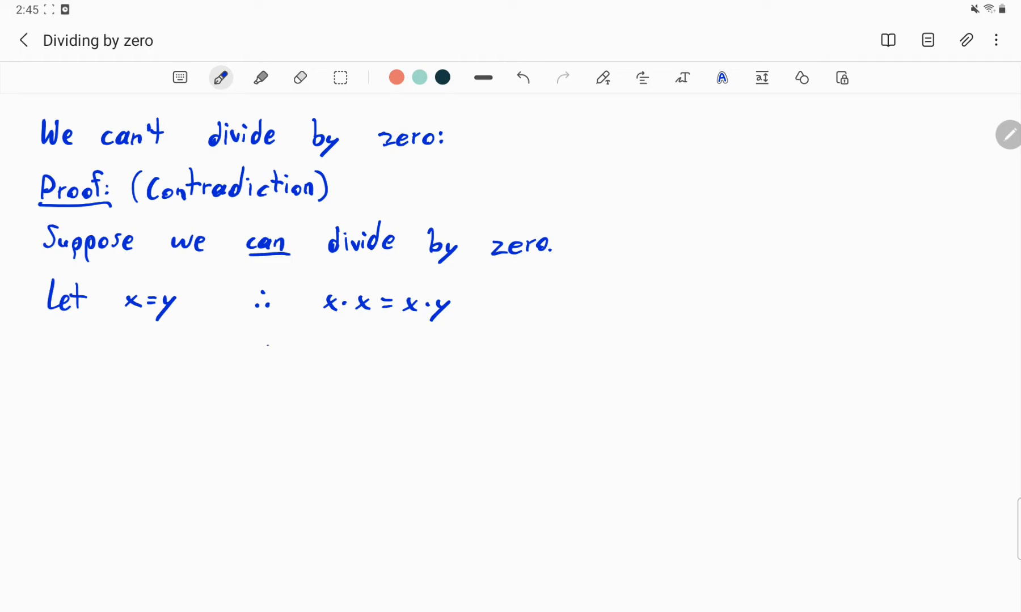
pyautogui.moveTo(267, 348); pyautogui.dragTo(299, 348)
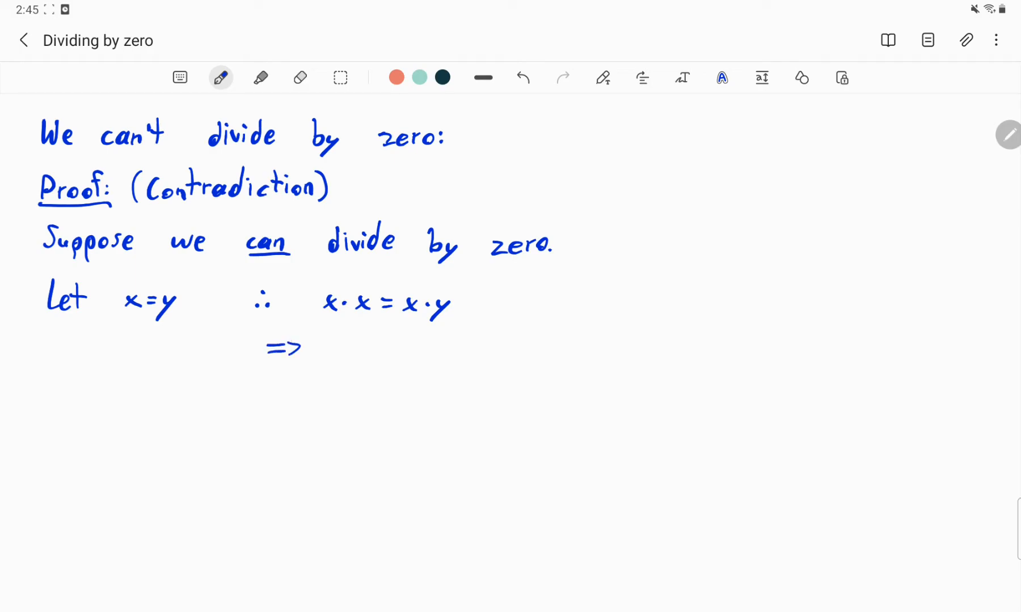
pyautogui.moveTo(263, 348); pyautogui.dragTo(250, 348)
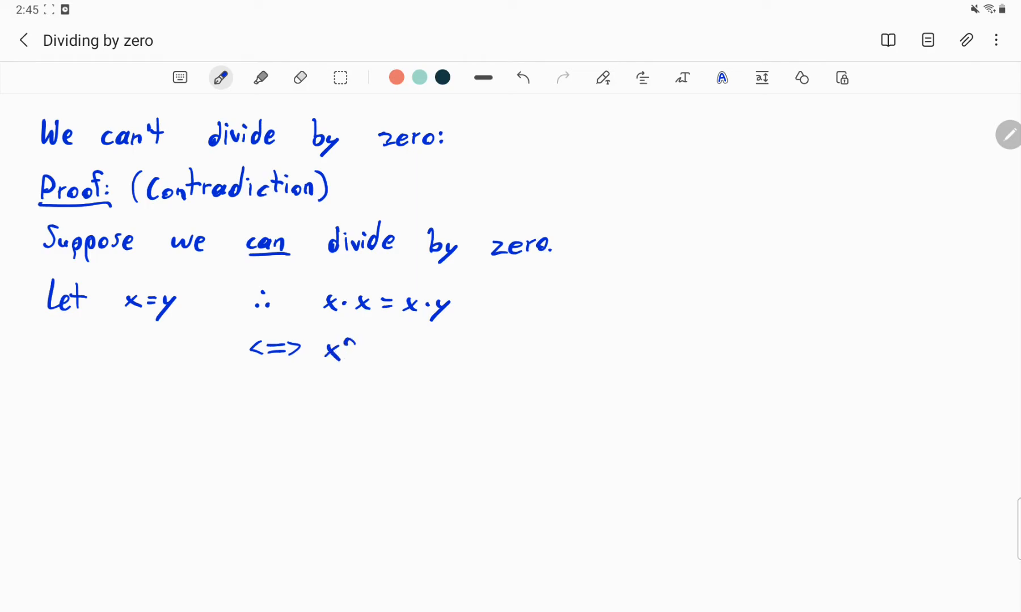
pyautogui.moveTo(352, 344); pyautogui.dragTo(397, 348)
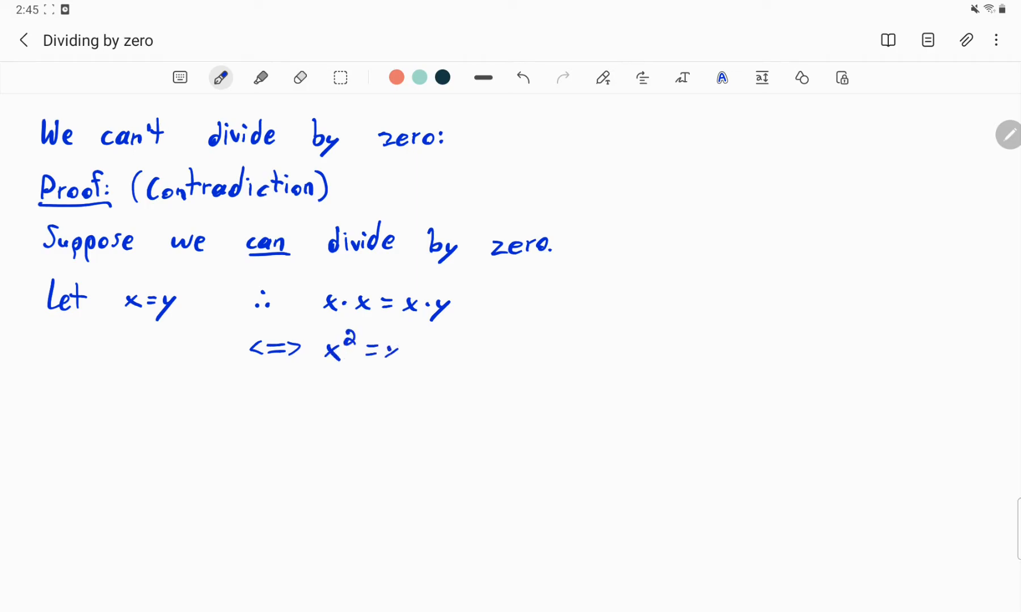
pyautogui.moveTo(390, 348); pyautogui.dragTo(416, 365)
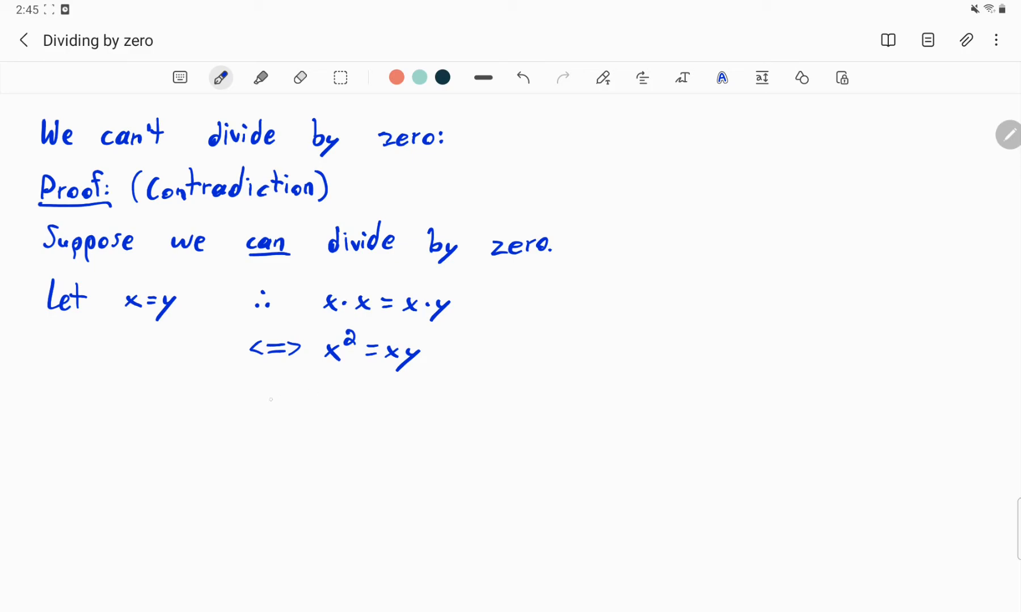
# - Write x² − y² = xy − y² and the side identity a² − b² = (a+b)(a−b)
pyautogui.moveTo(254, 393); pyautogui.dragTo(342, 390)
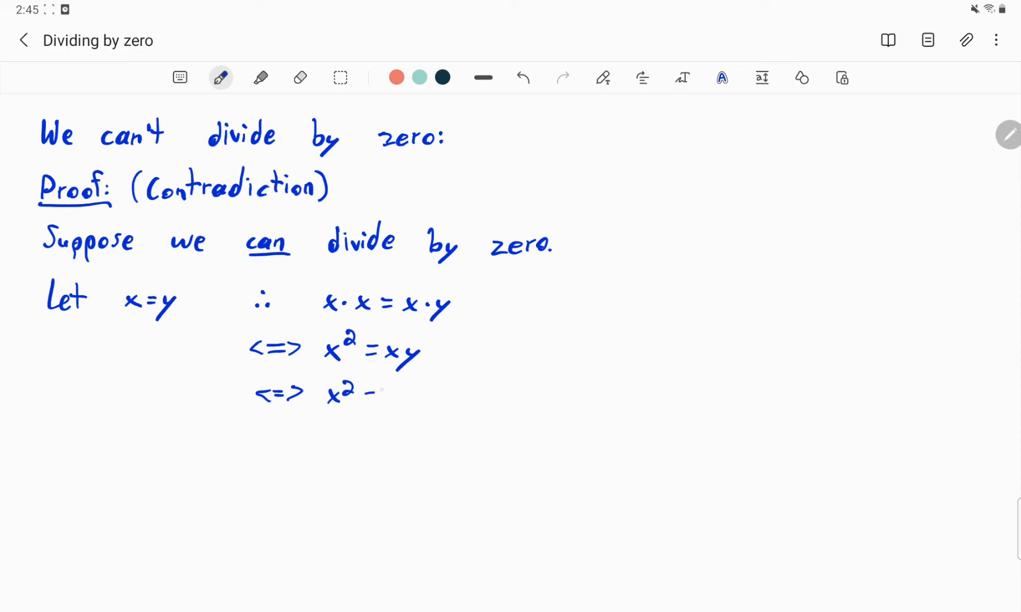
pyautogui.moveTo(370, 386); pyautogui.dragTo(388, 400)
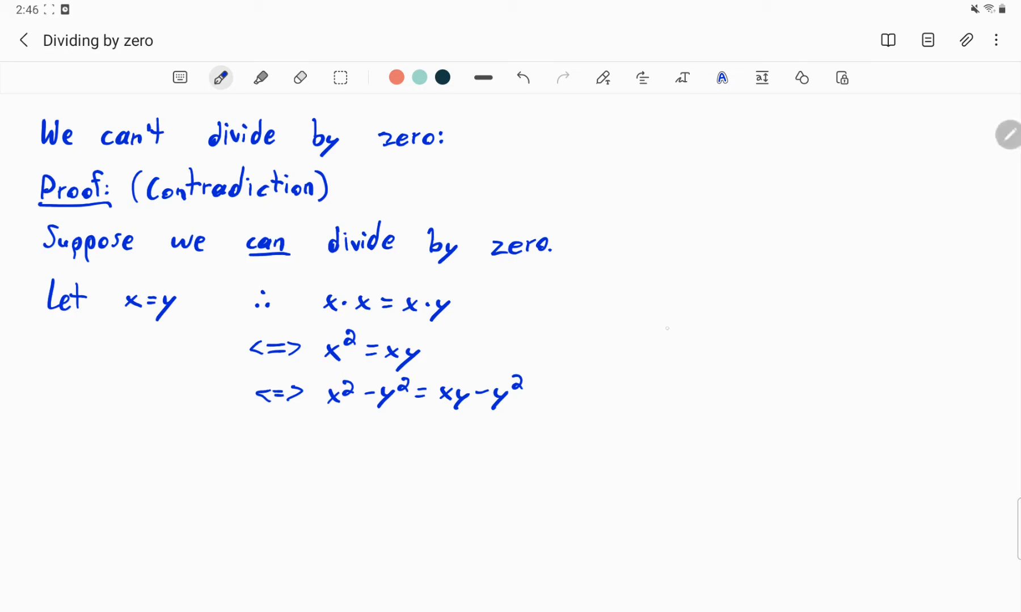
pyautogui.moveTo(663, 312); pyautogui.dragTo(687, 332)
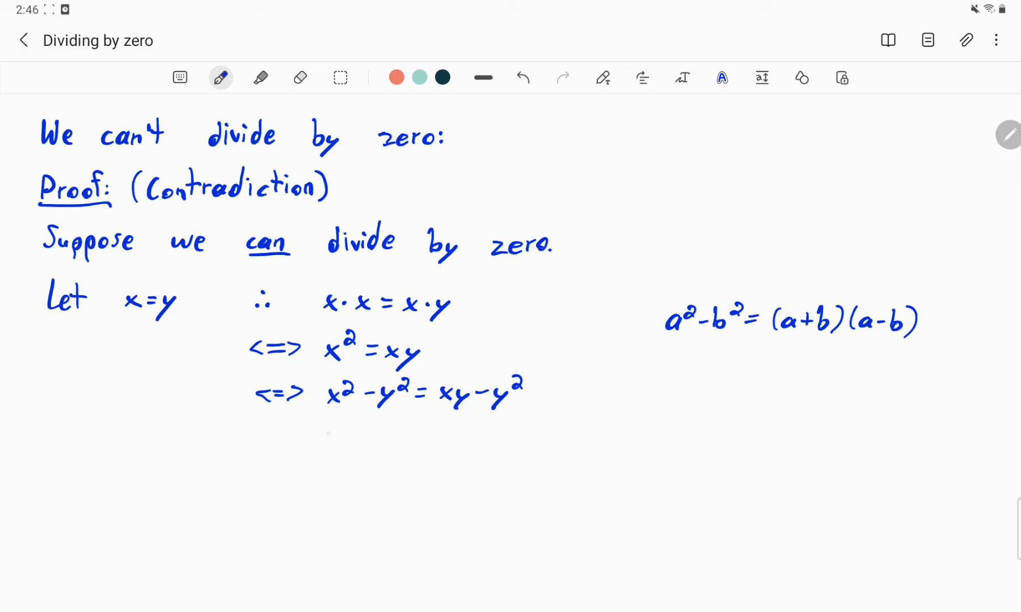
# - Factor the left side to (x+y)(x−y) and label it 'Difference of two squares.' with an arrow
pyautogui.moveTo(280, 434); pyautogui.dragTo(263, 449)
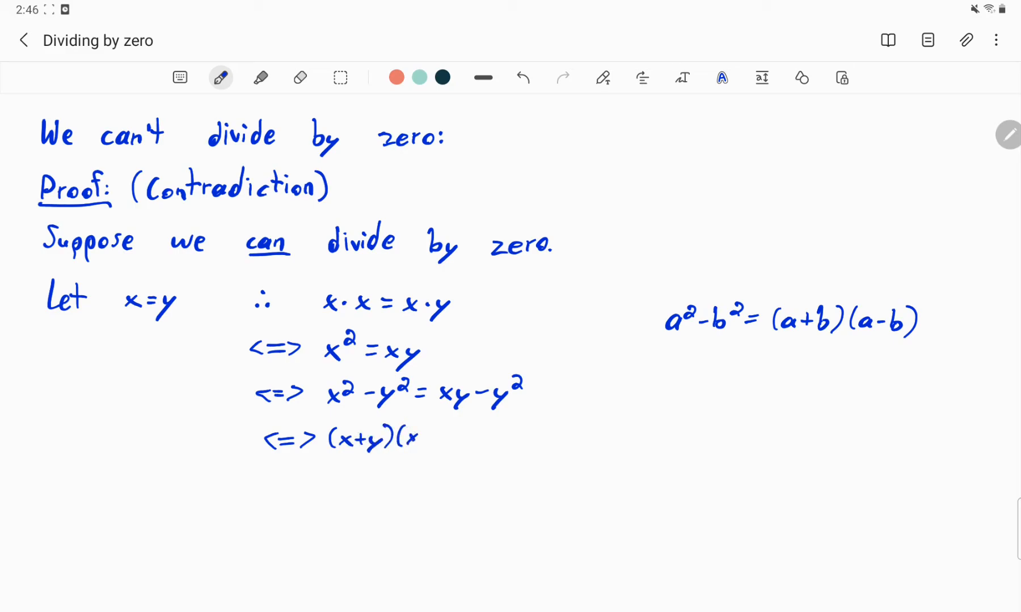
pyautogui.moveTo(411, 438); pyautogui.dragTo(456, 437)
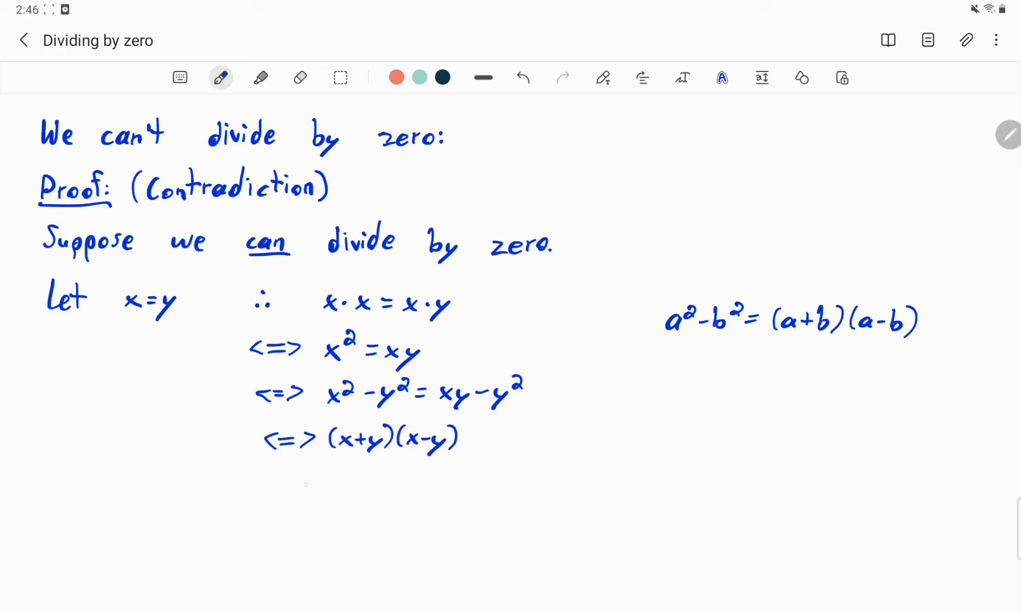
pyautogui.moveTo(296, 498); pyautogui.dragTo(338, 459)
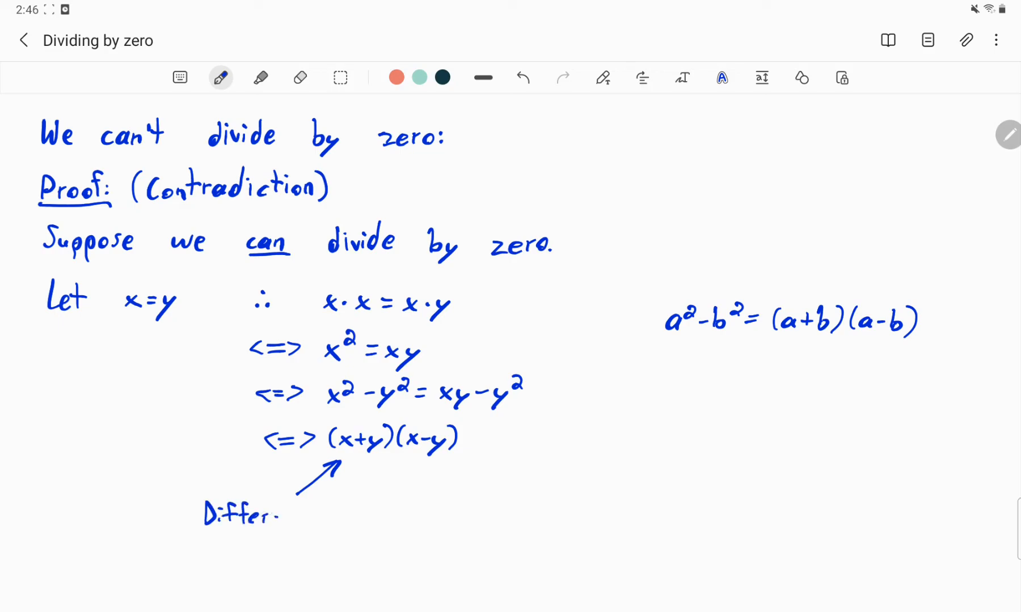
pyautogui.moveTo(280, 514); pyautogui.dragTo(355, 514)
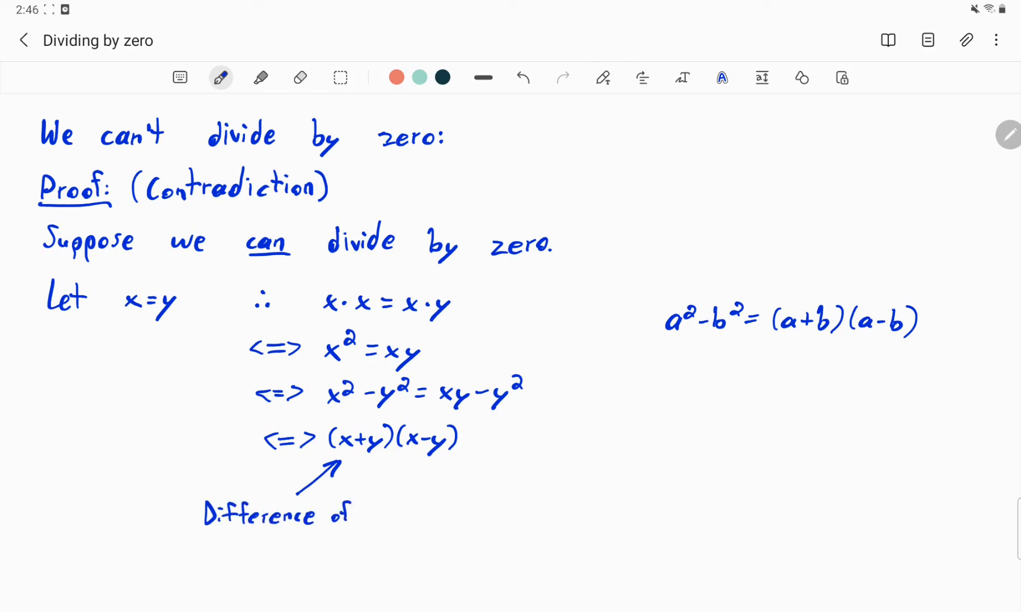
pyautogui.write('two squa')
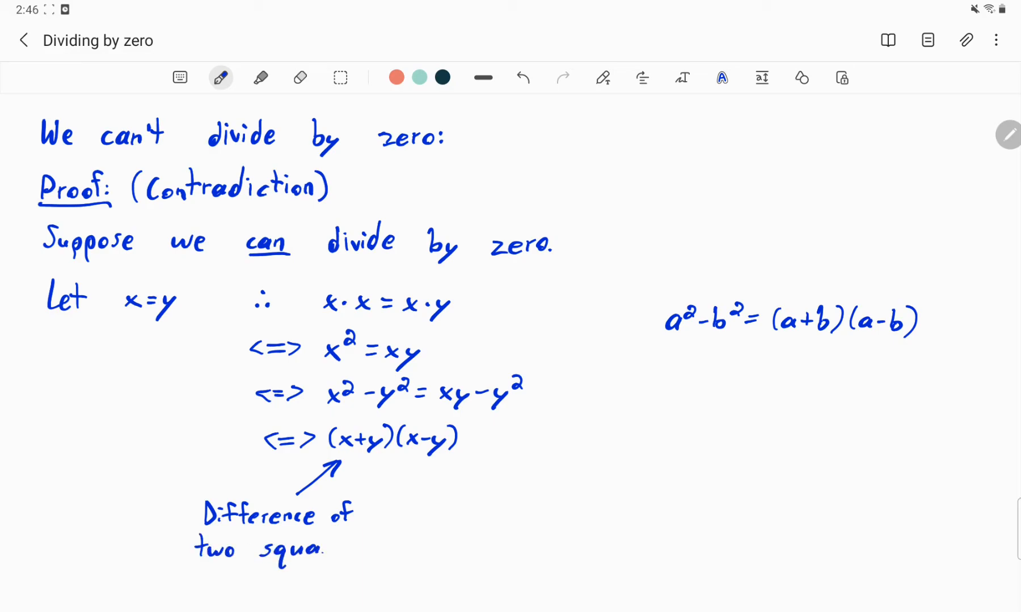
pyautogui.write('res.')
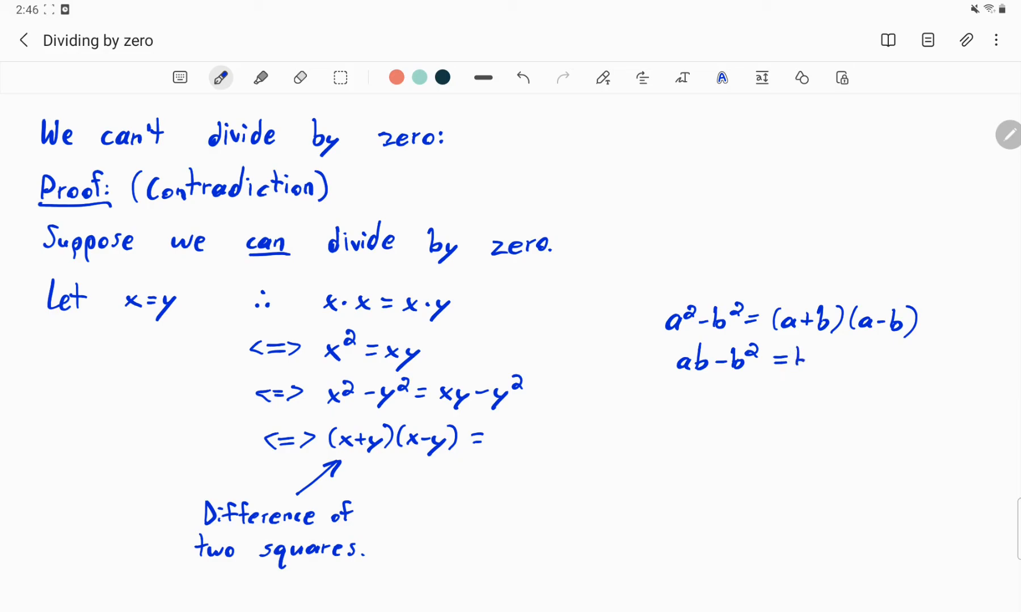
# - Add the side example ab − b² = b(a−b) and complete the right side as y(x−y)
pyautogui.write('b(a-b')
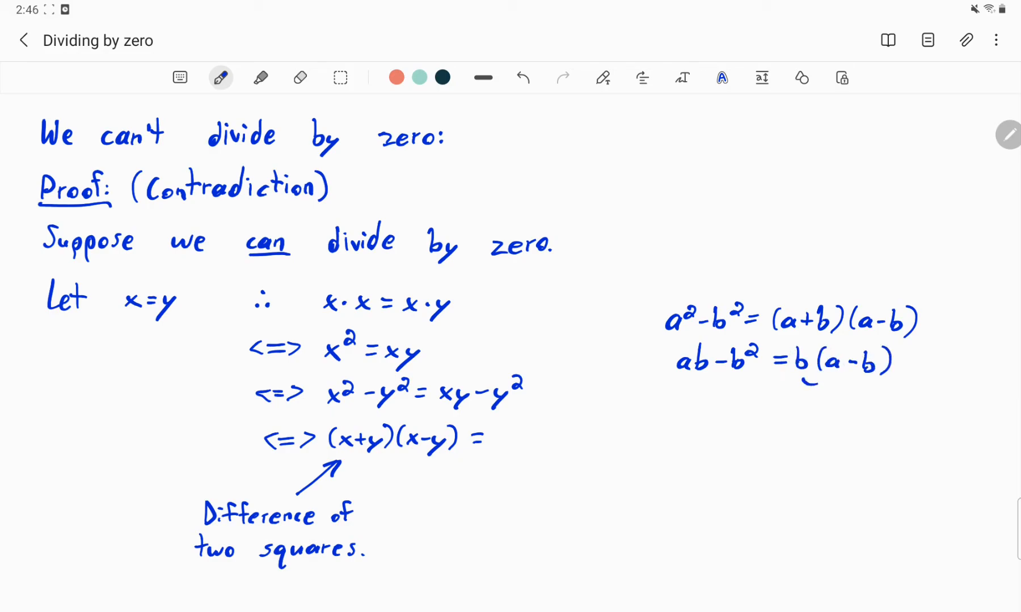
pyautogui.moveTo(788, 381); pyautogui.dragTo(865, 374)
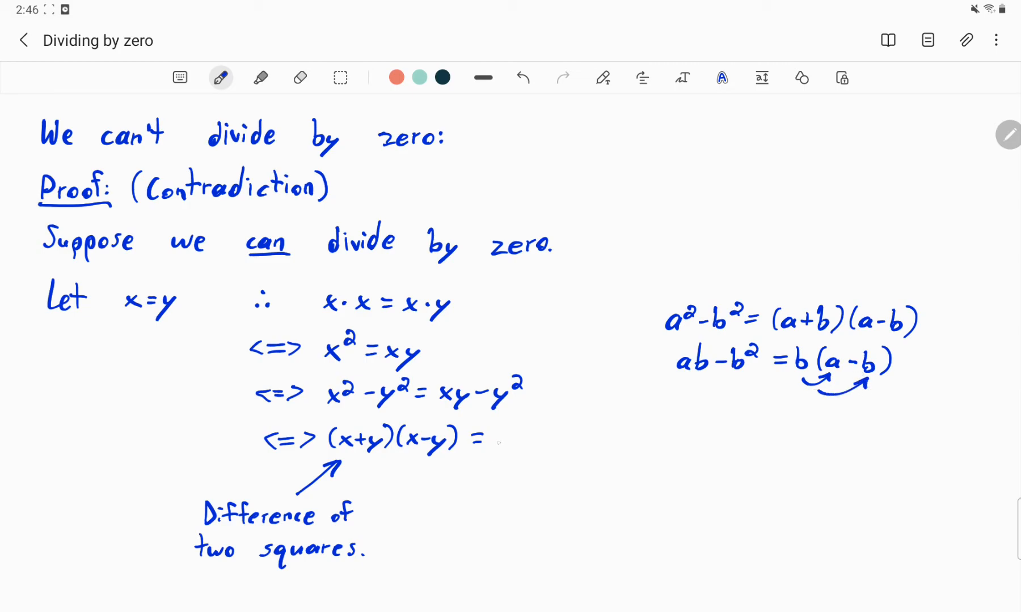
pyautogui.write('y·')
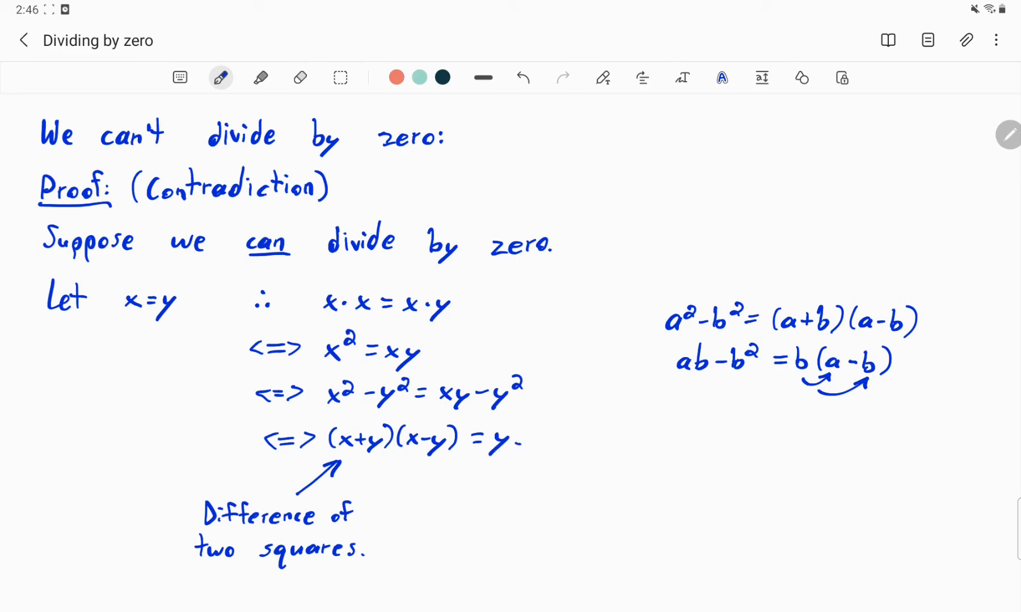
pyautogui.moveTo(514, 439); pyautogui.dragTo(573, 439)
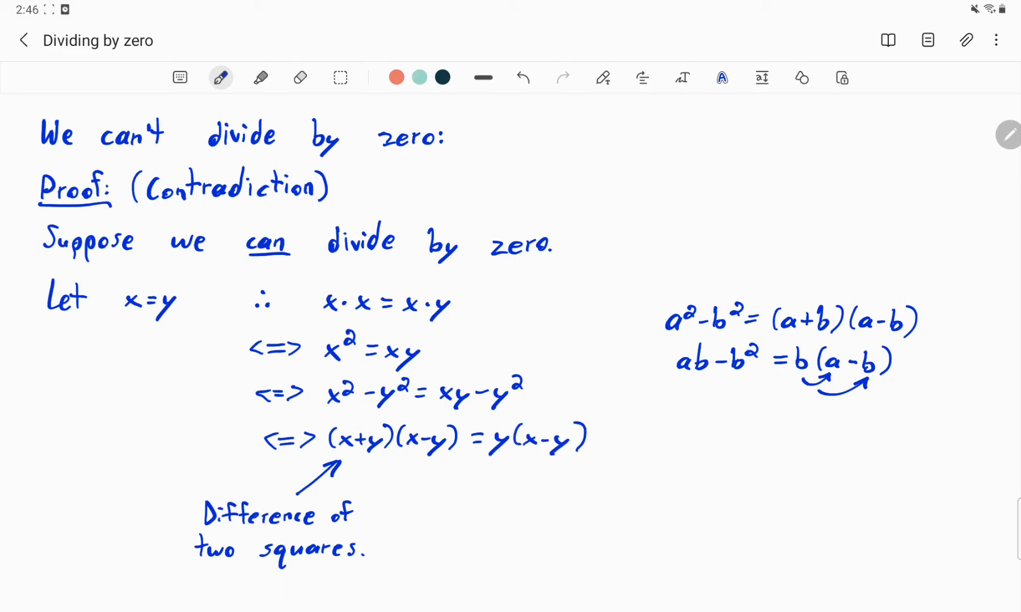
pyautogui.scroll(-3)
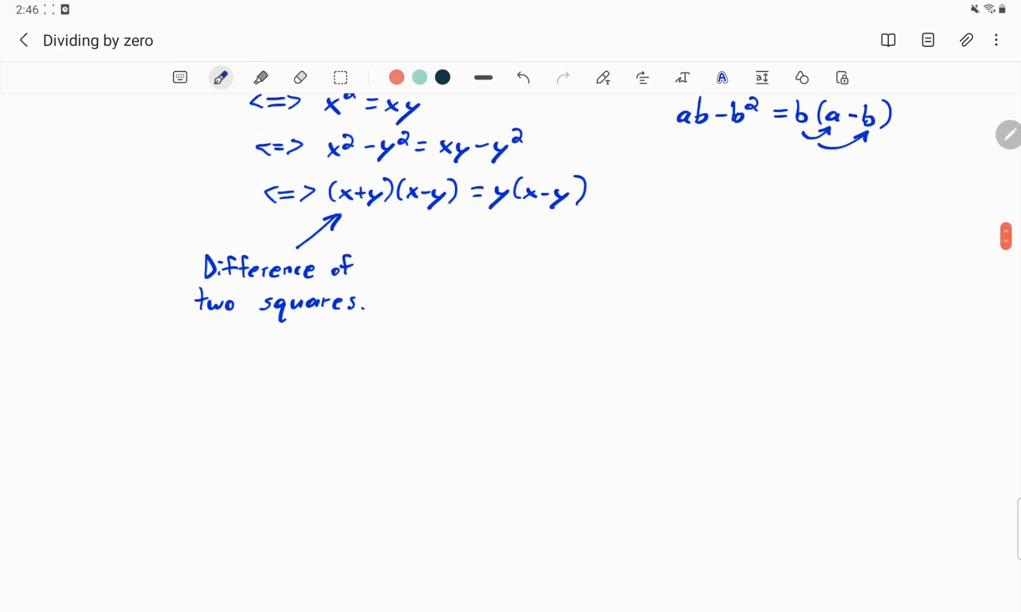
# - Restate (x+y)(x−y) = y(x−y), underline both sides and write (x−y) beneath each as the divisor
pyautogui.moveTo(263, 364); pyautogui.dragTo(306, 367)
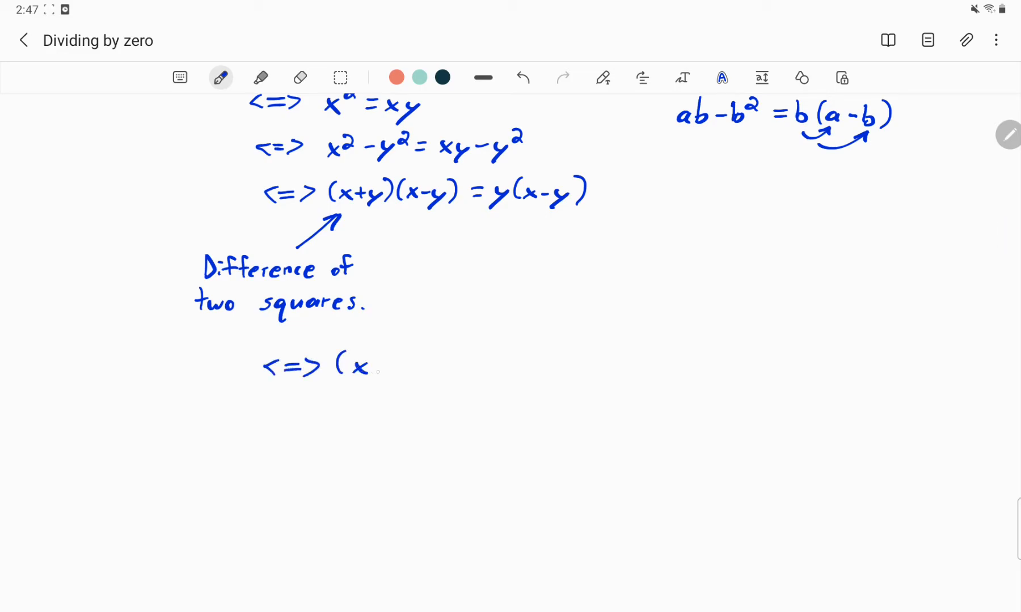
pyautogui.moveTo(370, 366); pyautogui.dragTo(449, 366)
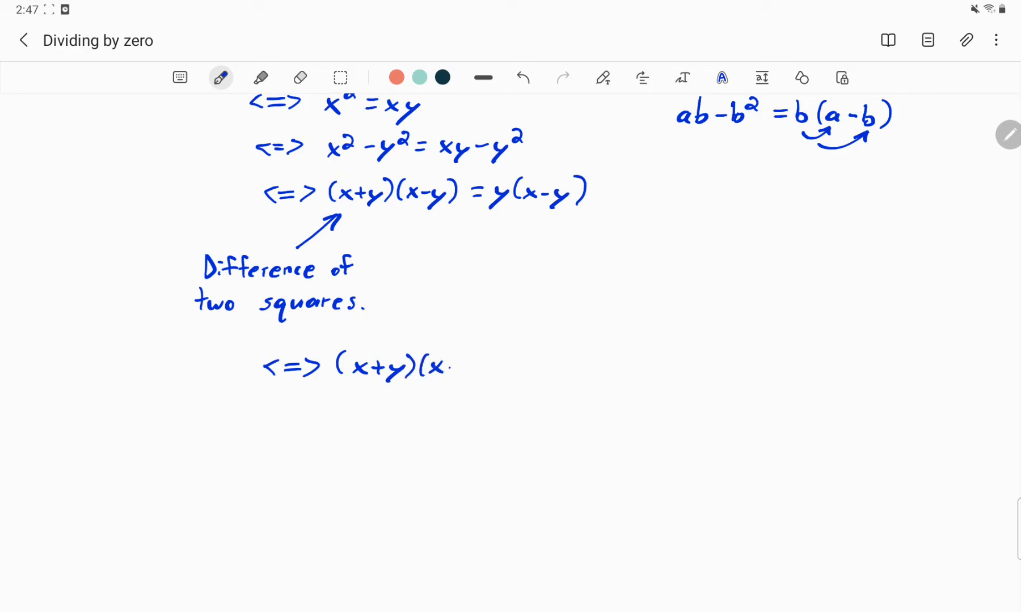
pyautogui.moveTo(449, 367); pyautogui.dragTo(531, 368)
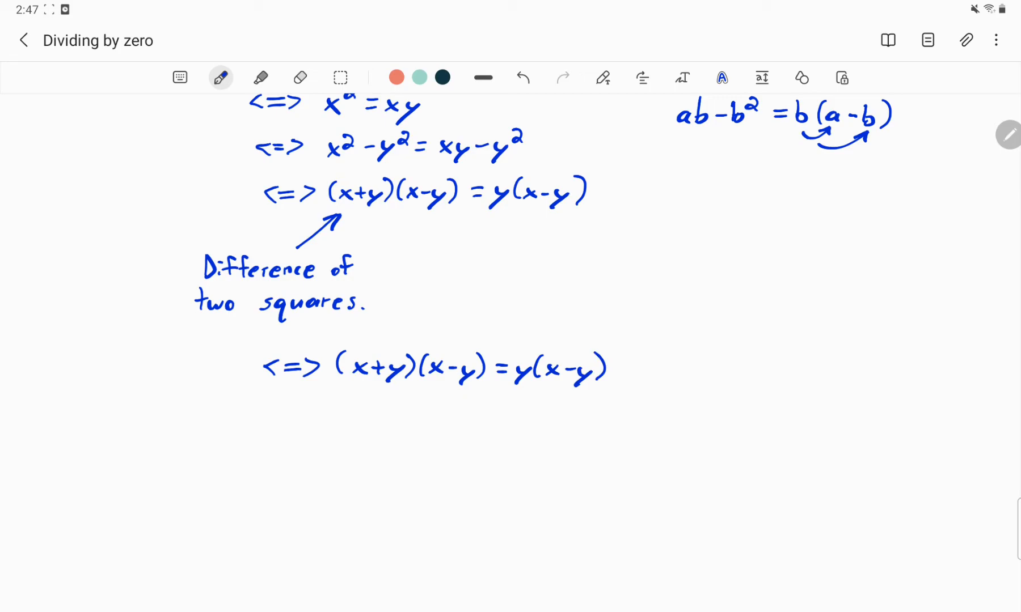
pyautogui.moveTo(338, 386); pyautogui.dragTo(434, 386)
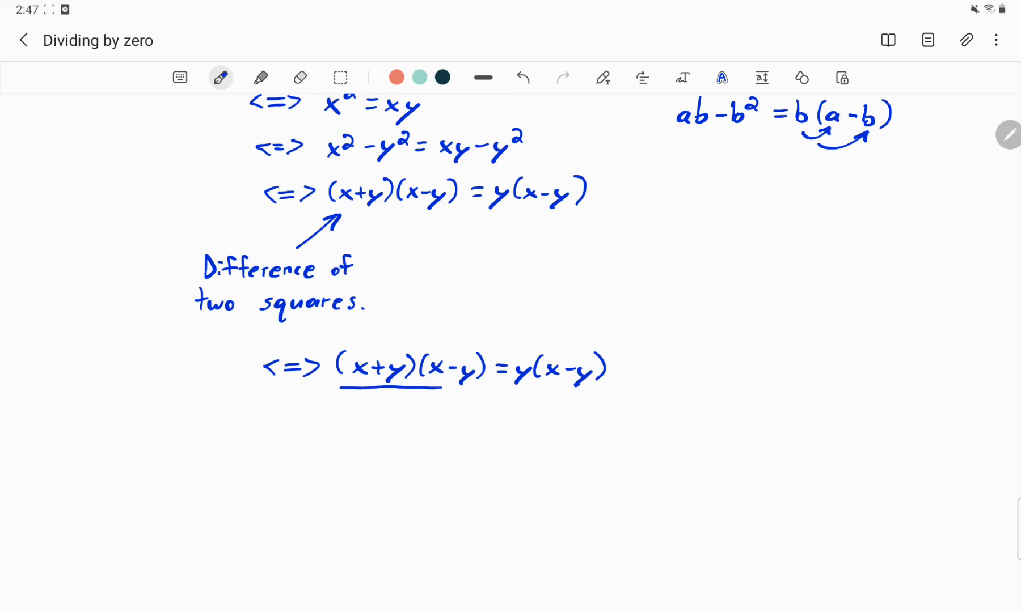
pyautogui.moveTo(513, 387); pyautogui.dragTo(588, 387)
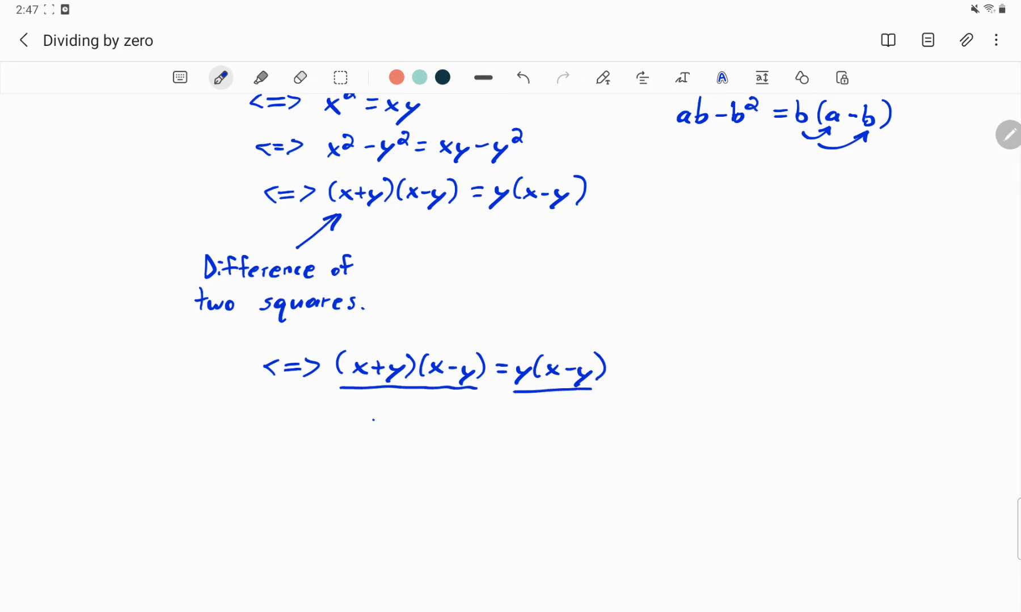
pyautogui.moveTo(368, 411); pyautogui.dragTo(442, 410)
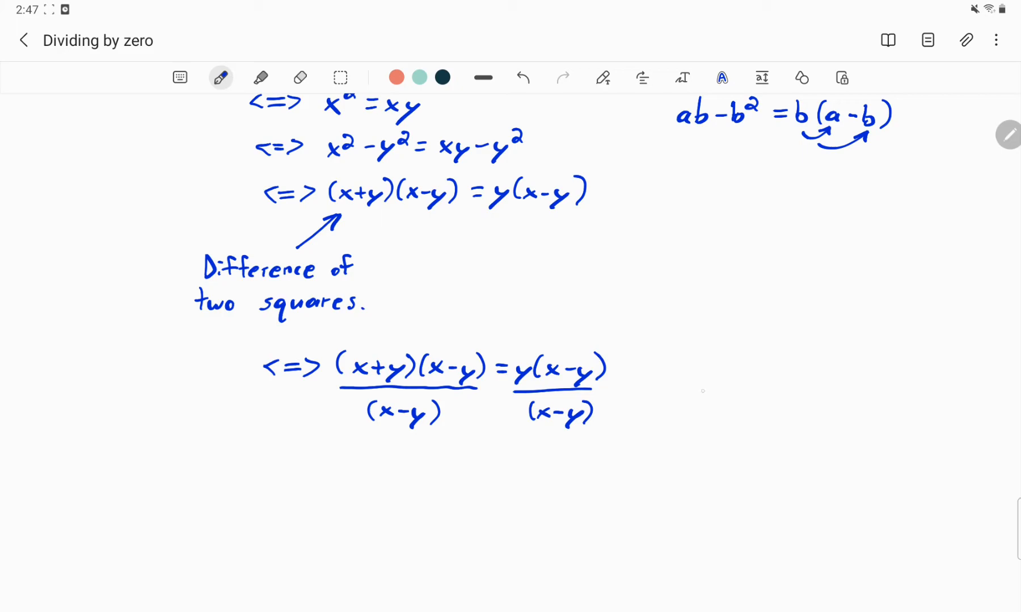
# - Note that x=y gives x−y=0, with an arrow to the divisor and 'x−y = 0 but we can divide by 0.'
pyautogui.moveTo(696, 390); pyautogui.dragTo(742, 391)
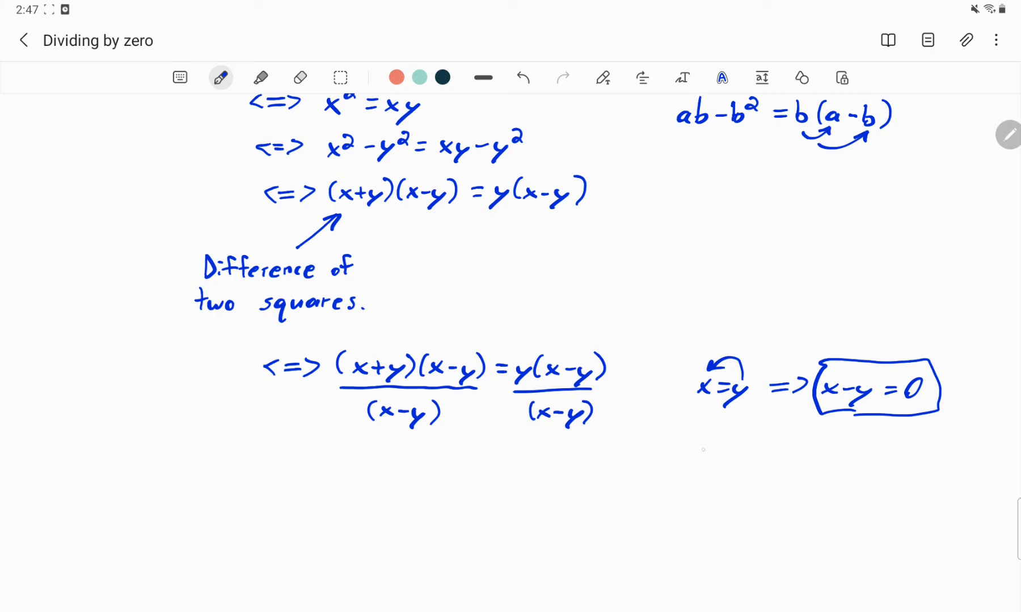
pyautogui.moveTo(209, 416); pyautogui.dragTo(341, 412)
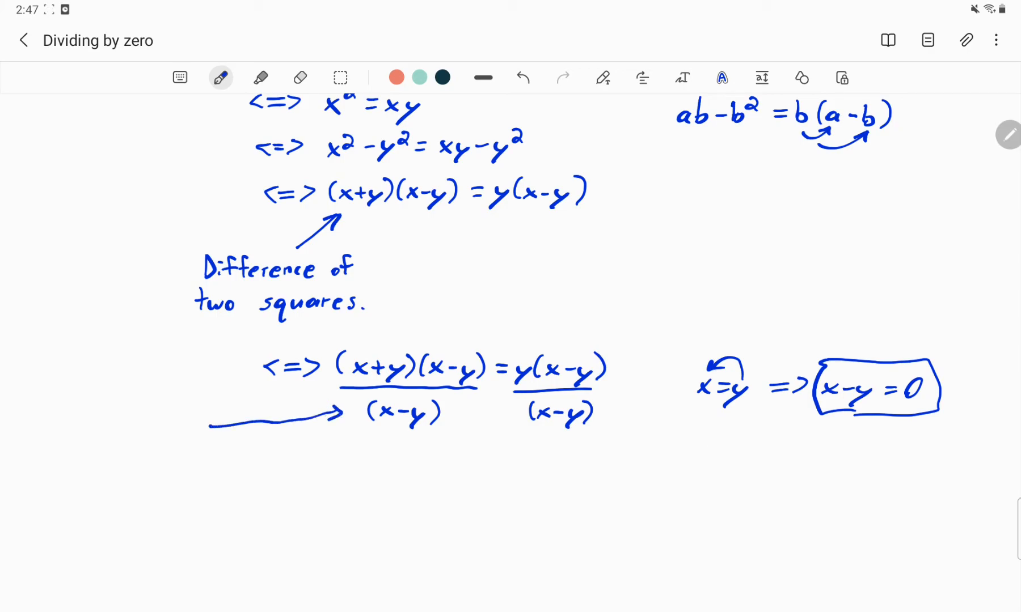
pyautogui.moveTo(42, 423); pyautogui.dragTo(87, 430)
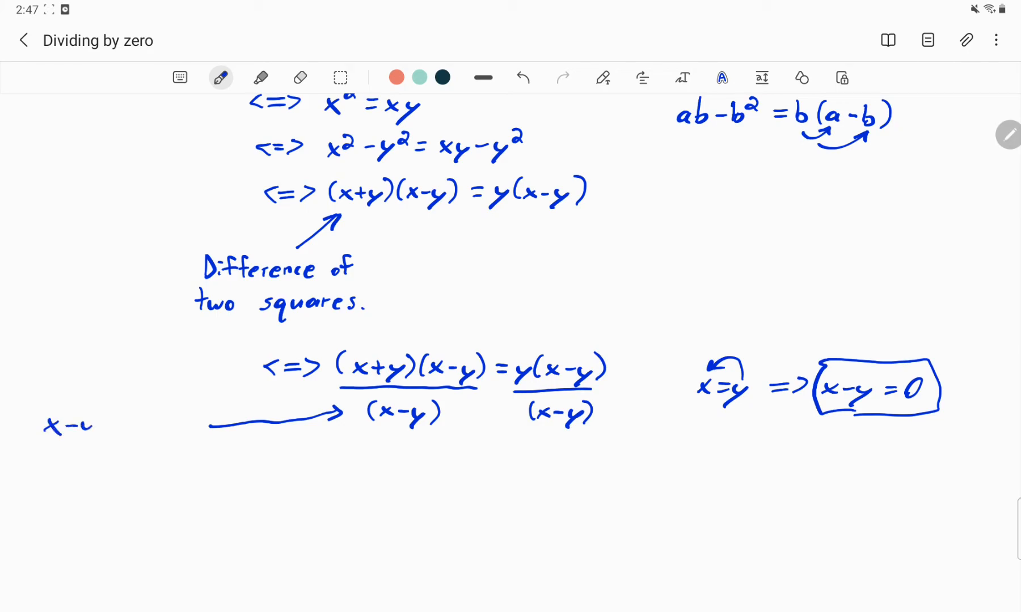
pyautogui.write('x-y =0')
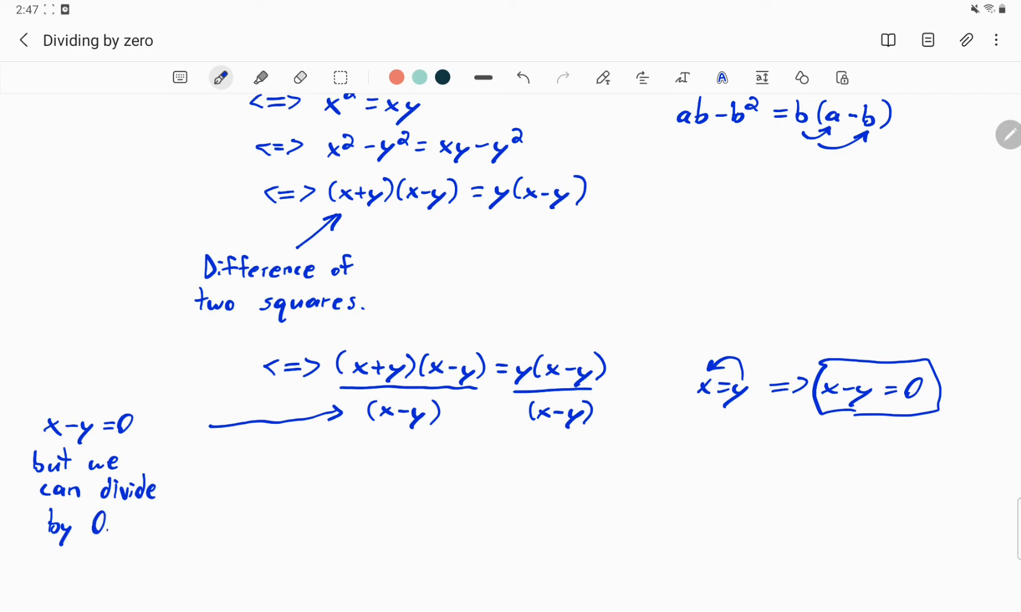
# - Cross out the (x−y) factors on both sides of the divided equation
pyautogui.scroll(-3)
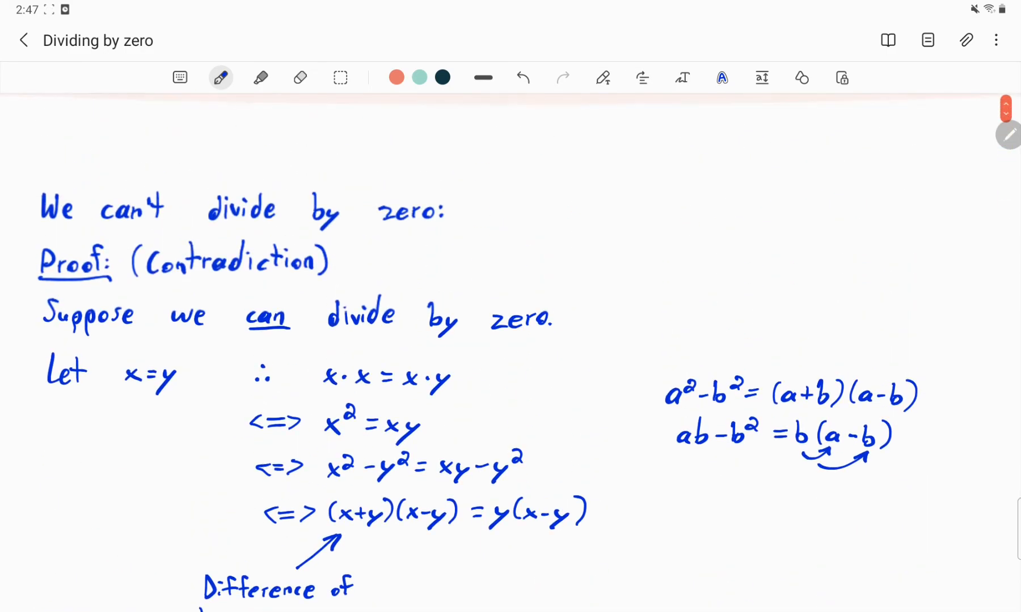
pyautogui.scroll(-3)
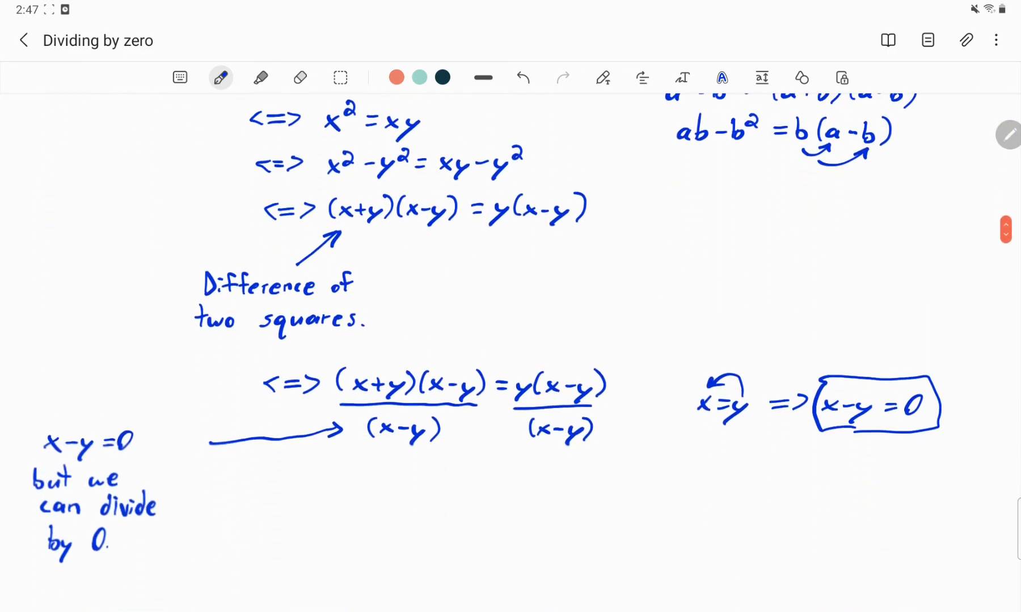
pyautogui.scroll(-3)
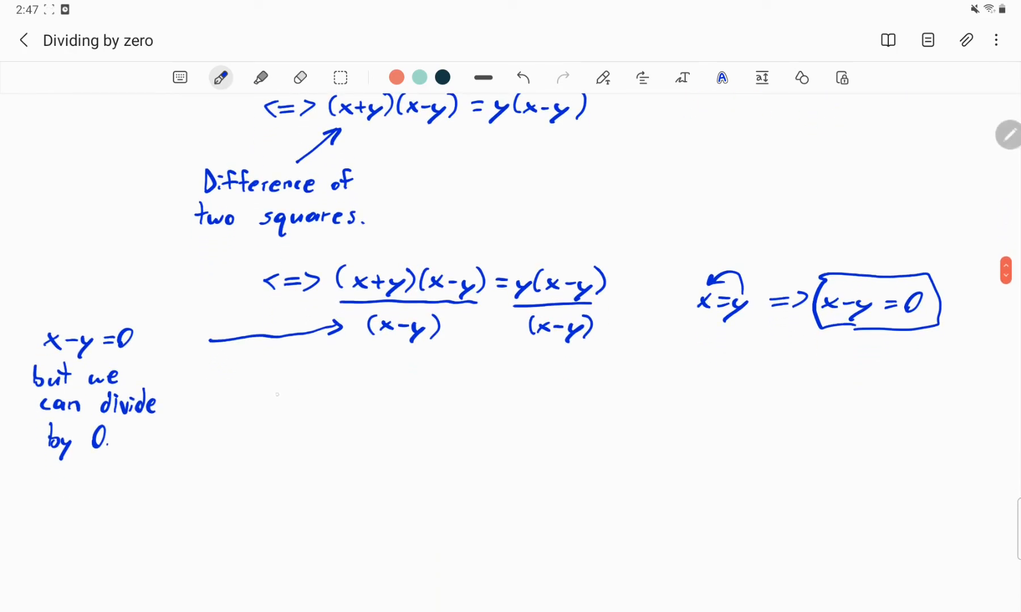
pyautogui.moveTo(273, 390); pyautogui.dragTo(329, 390)
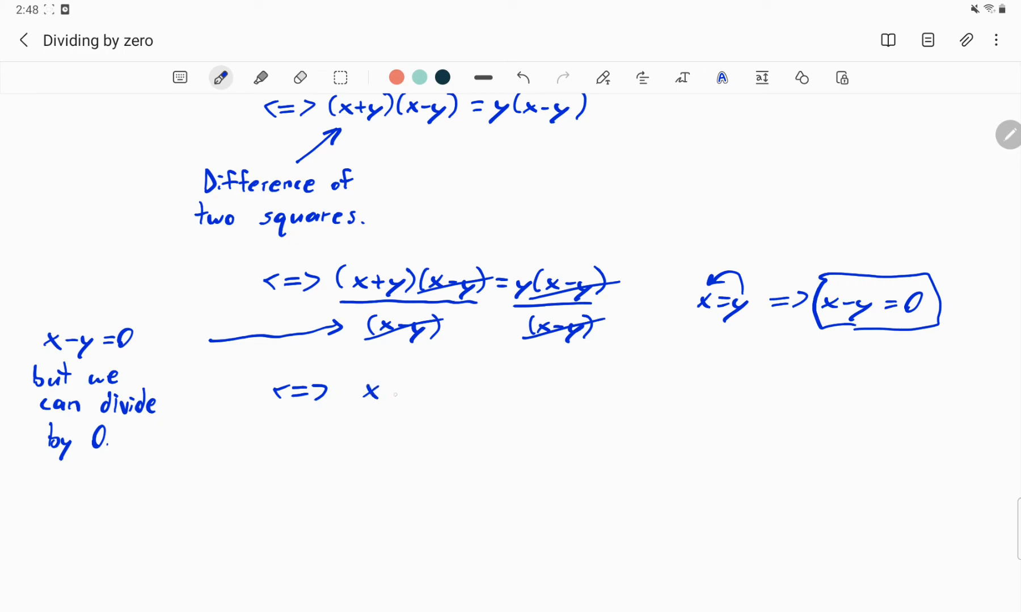
# - Simplify the line to x+y = y, noting alongside that x = y
pyautogui.moveTo(390, 390); pyautogui.dragTo(423, 397)
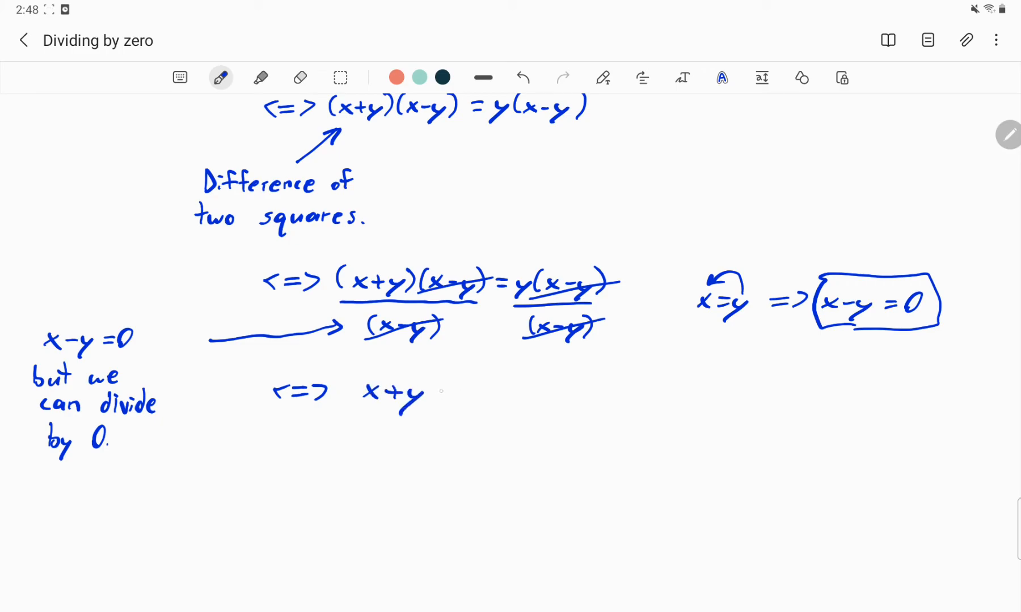
pyautogui.moveTo(433, 393); pyautogui.dragTo(475, 397)
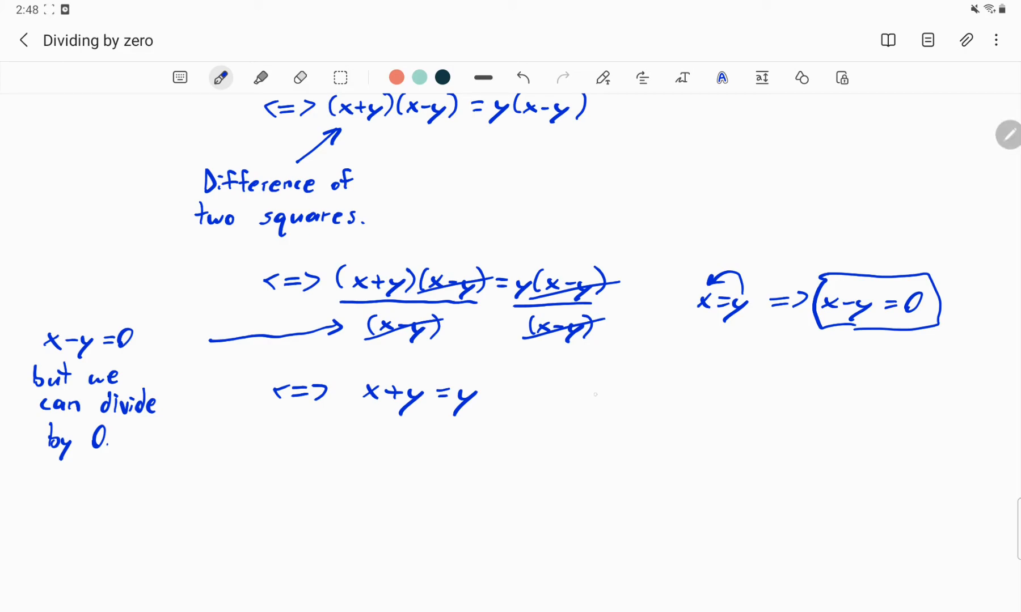
pyautogui.moveTo(596, 404); pyautogui.dragTo(609, 386)
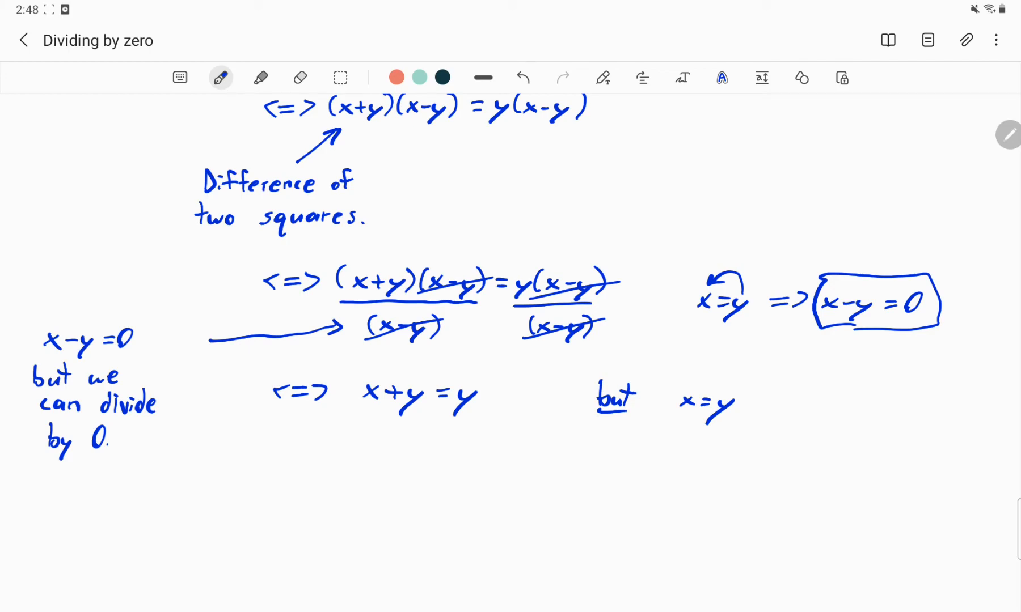
# - Write the next equivalence y+y = y since x=y
pyautogui.moveTo(357, 429); pyautogui.dragTo(364, 411)
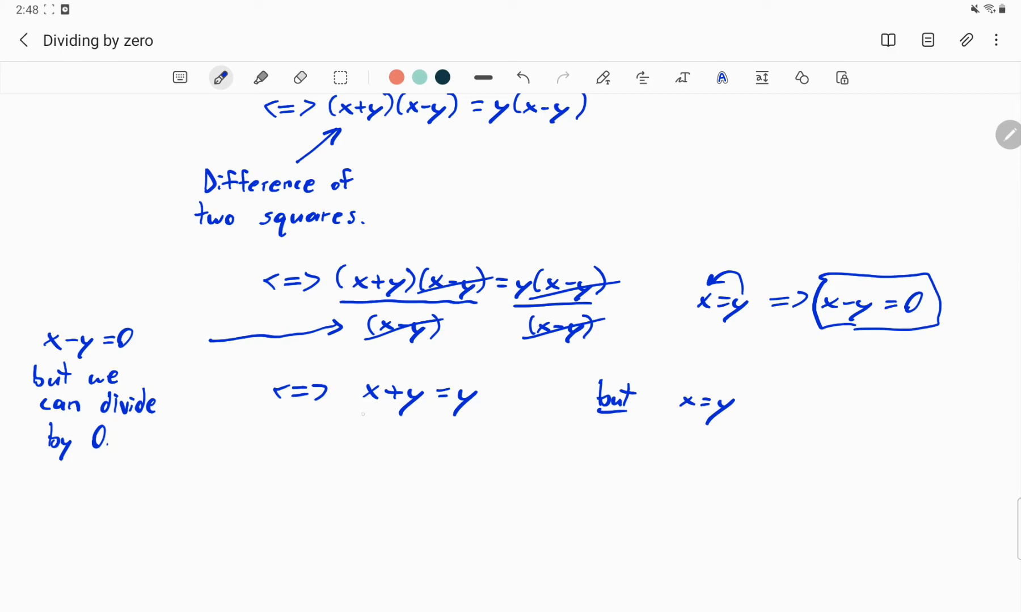
pyautogui.moveTo(274, 456); pyautogui.dragTo(300, 456)
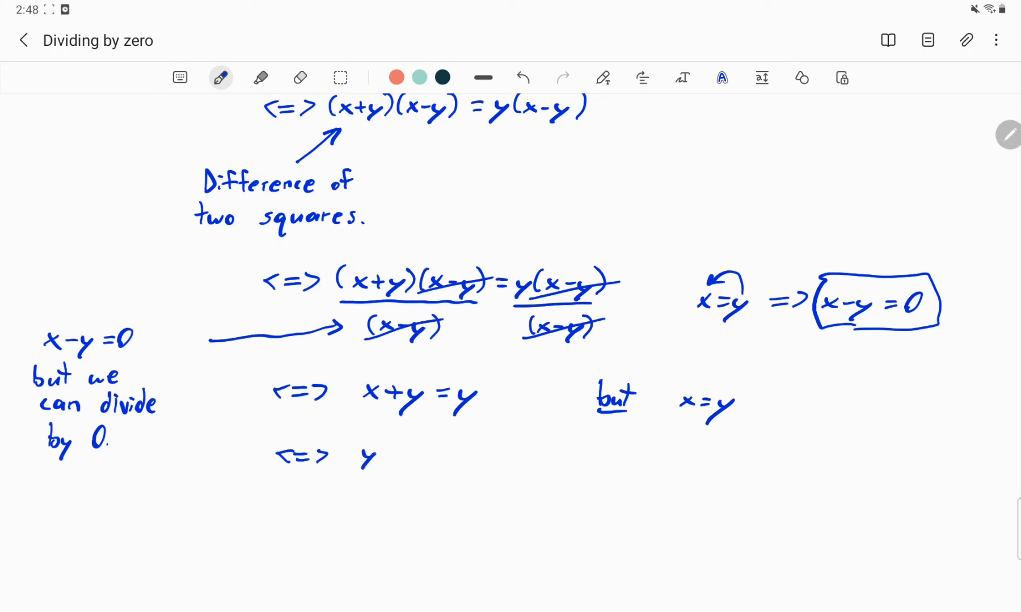
pyautogui.moveTo(391, 456); pyautogui.dragTo(456, 456)
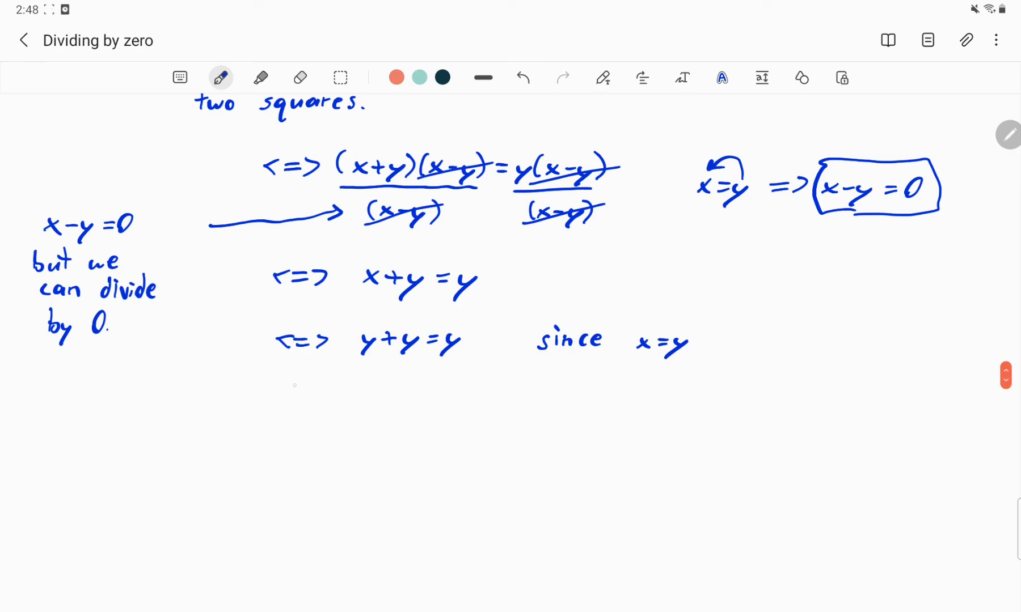
# - Write 2y = y with both sides over y, then 2(1)=1 and 2=1
pyautogui.moveTo(284, 384); pyautogui.dragTo(332, 385)
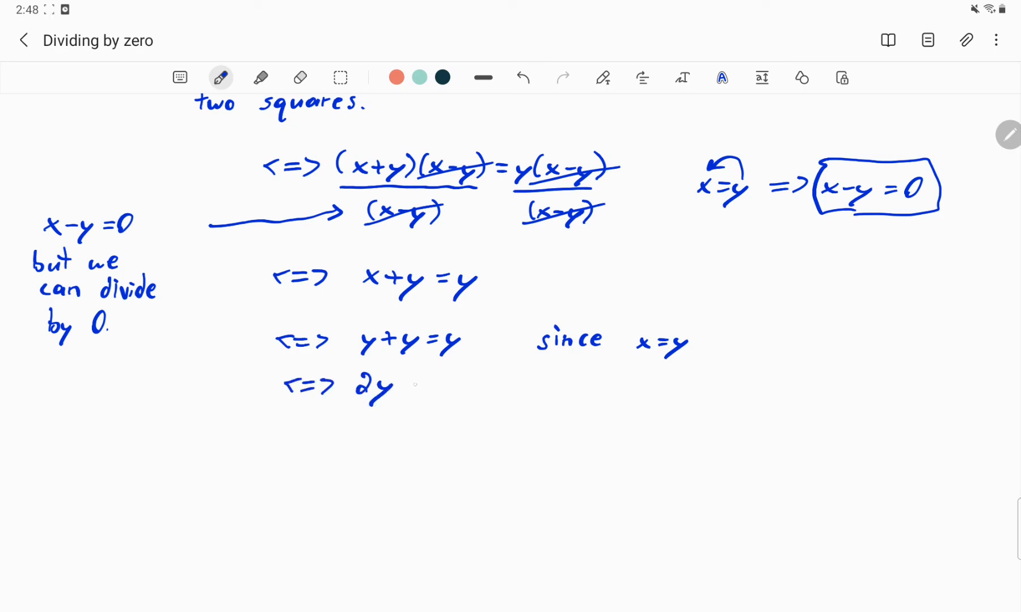
pyautogui.moveTo(404, 387); pyautogui.dragTo(445, 387)
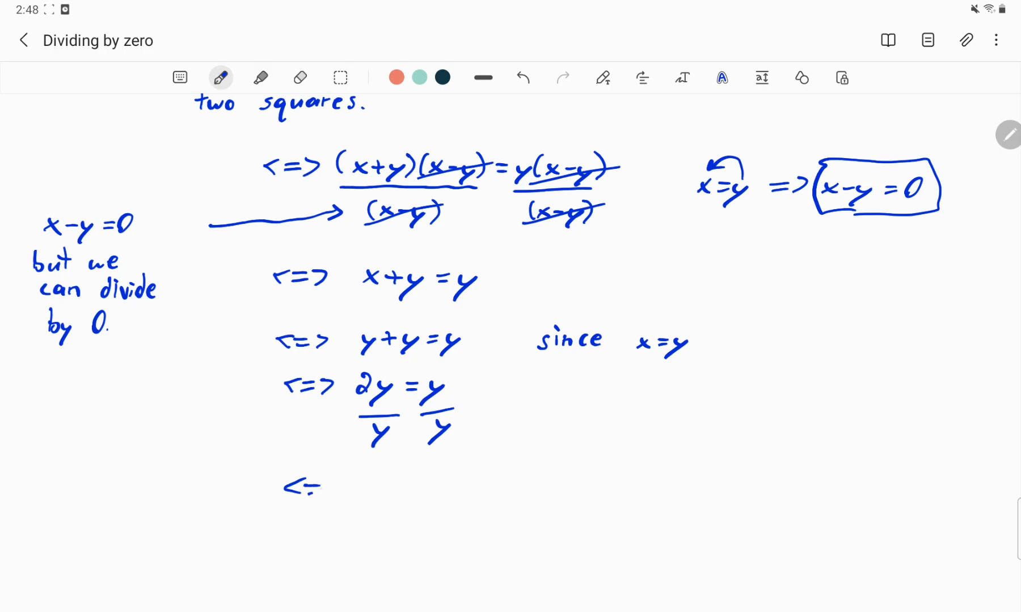
pyautogui.moveTo(306, 486); pyautogui.dragTo(338, 486)
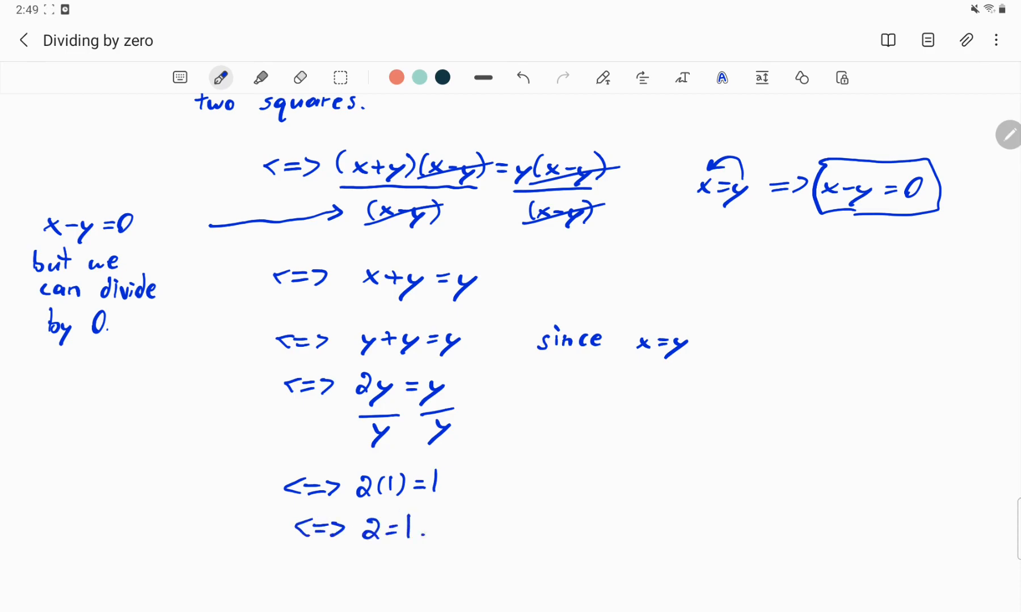
pyautogui.moveTo(463, 520); pyautogui.dragTo(475, 534)
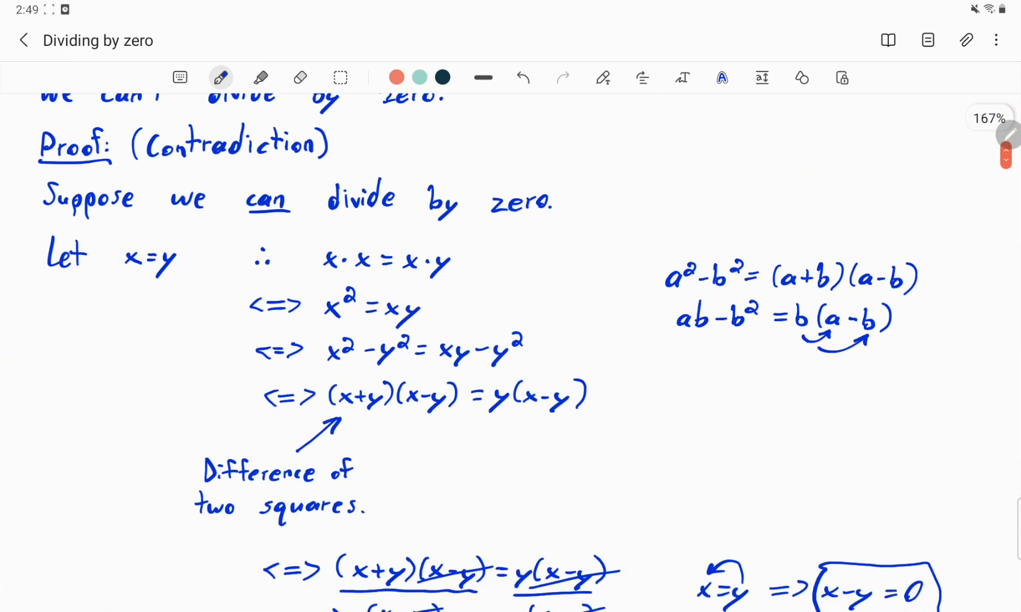
# - Write 'But 2≠1. ∴' on a new line beneath the square-marked 2=1
pyautogui.scroll(-3)
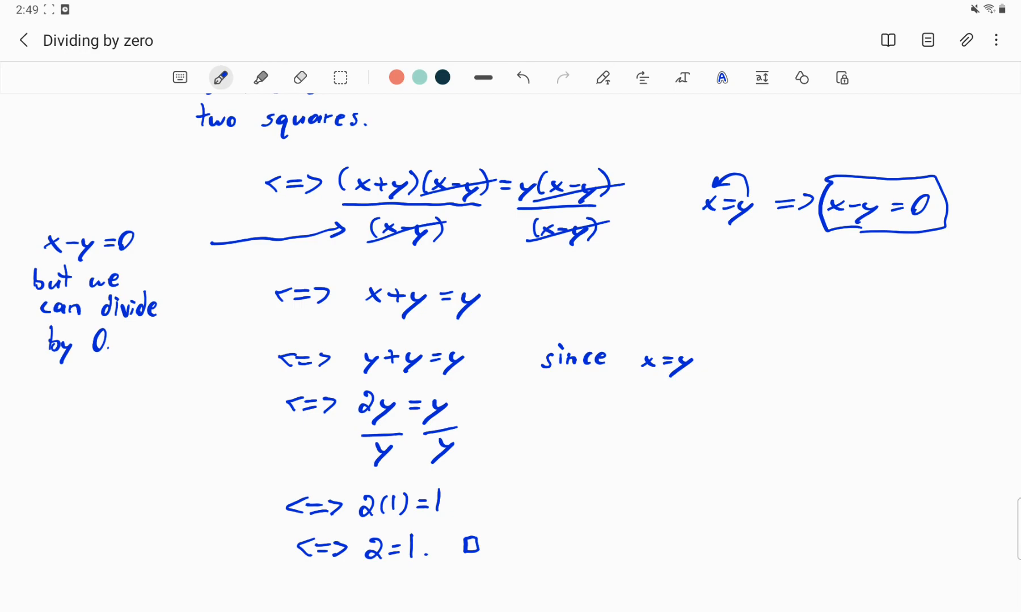
pyautogui.scroll(-3)
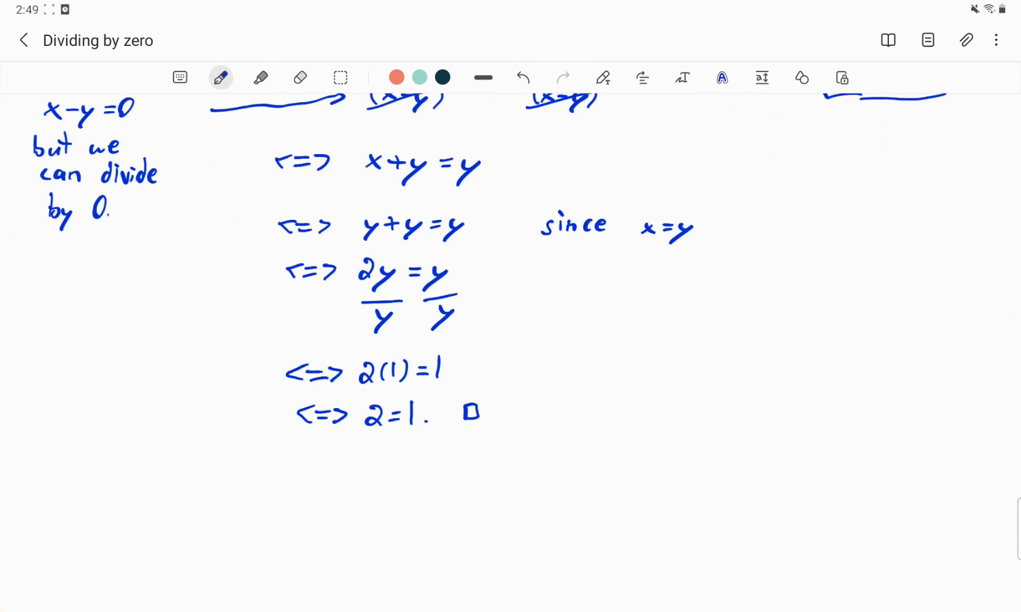
pyautogui.moveTo(358, 495); pyautogui.dragTo(377, 436)
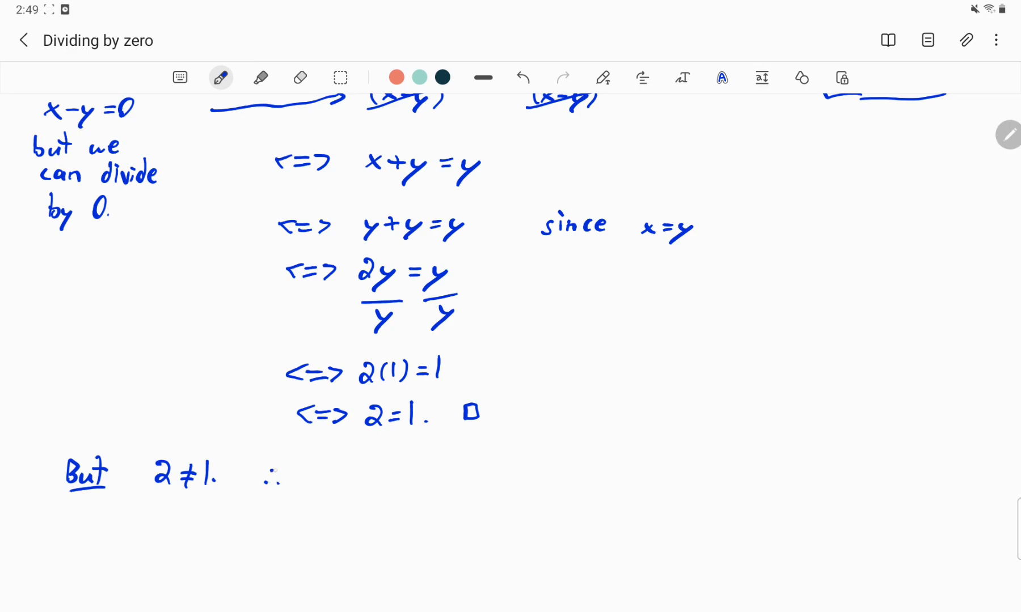
# - Handwrite 'We can't divide by 0.', finish with a QED square and an arrow pointing at it
pyautogui.moveTo(313, 476); pyautogui.dragTo(429, 478)
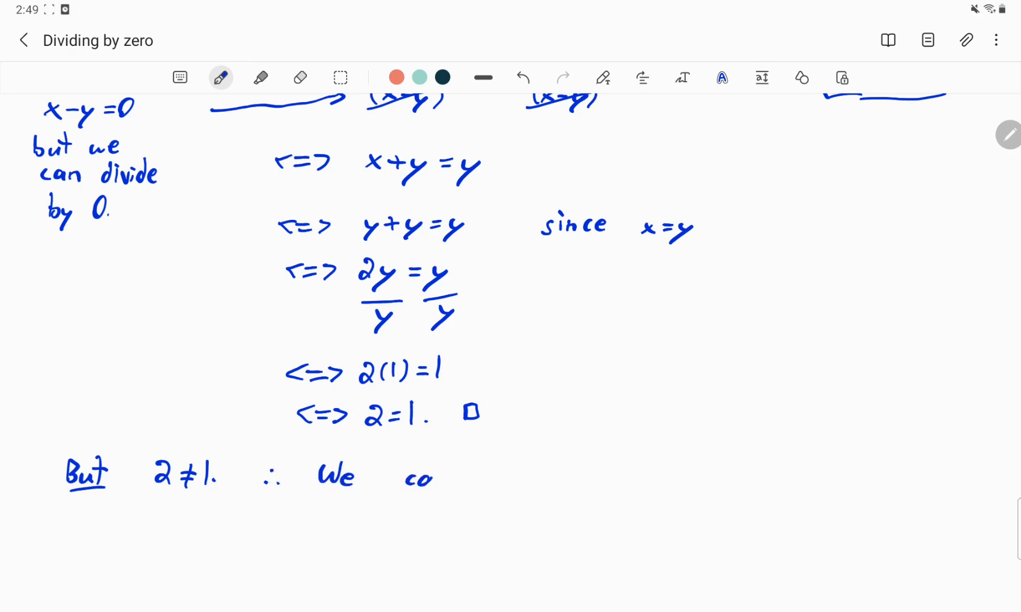
pyautogui.write("can't divide by 0. □")
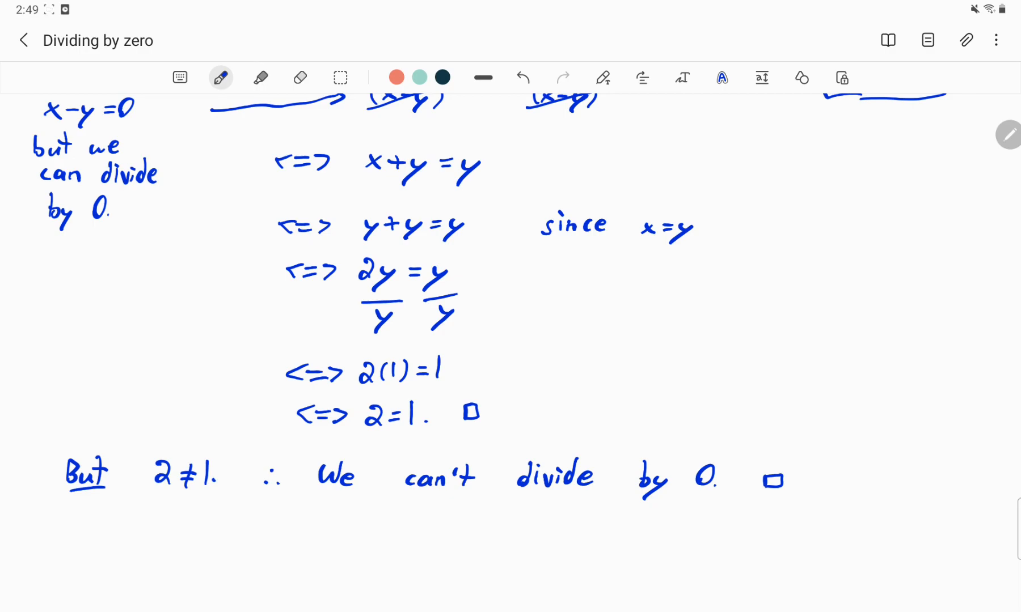
pyautogui.moveTo(742, 527); pyautogui.dragTo(765, 491)
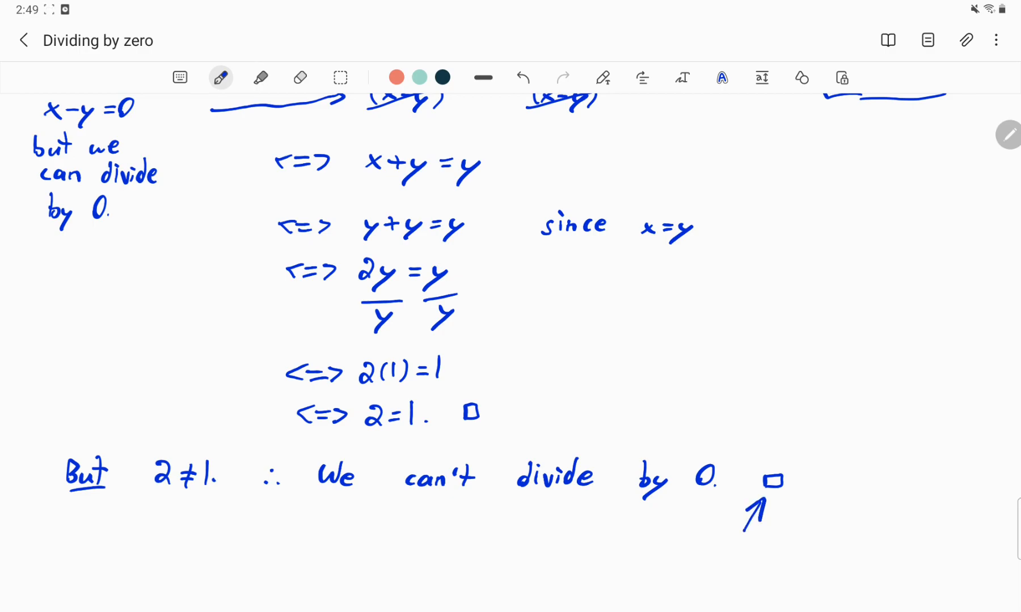